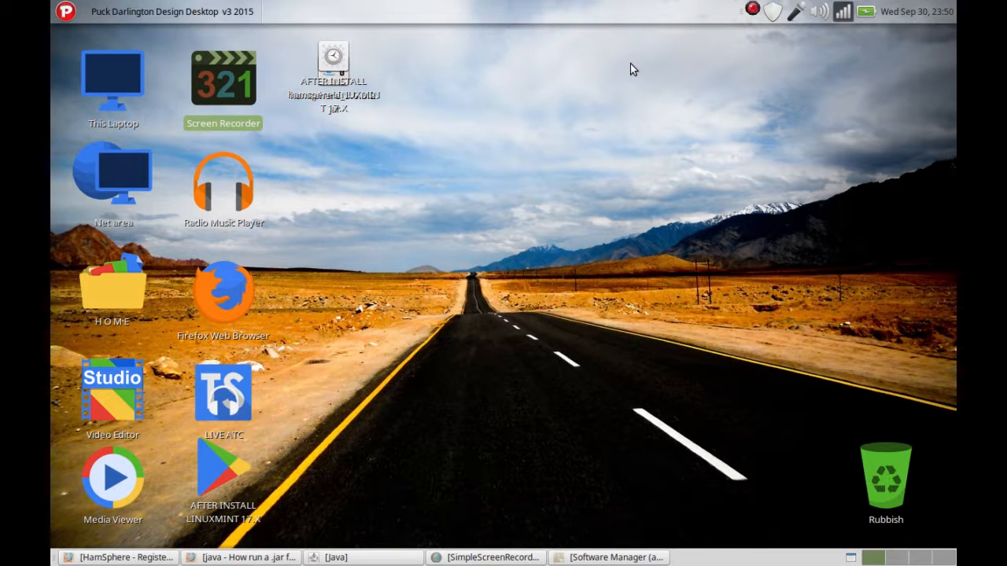
{"action": "mouse_move", "coordinate": [628, 65]}
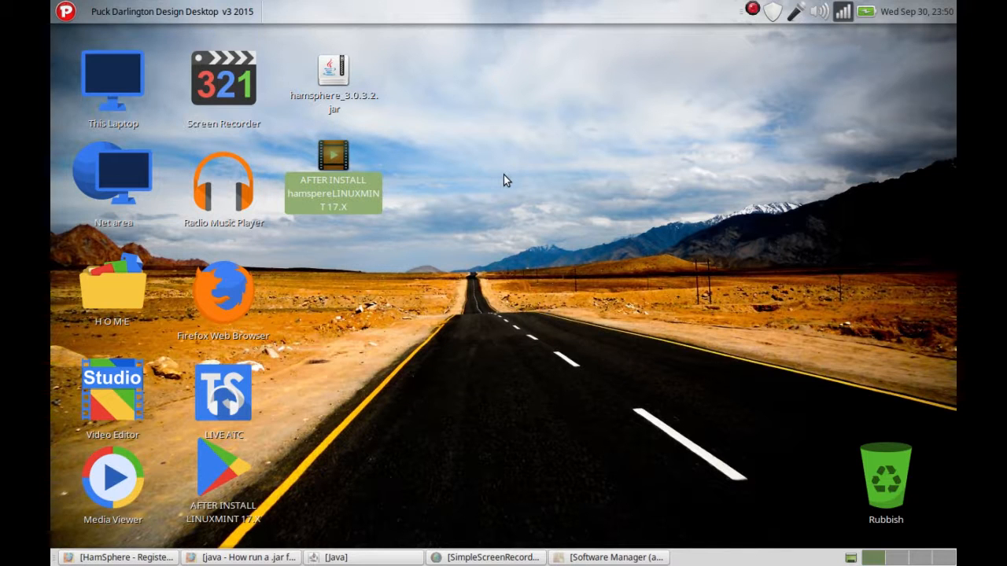
{"action": "mouse_move", "coordinate": [507, 273]}
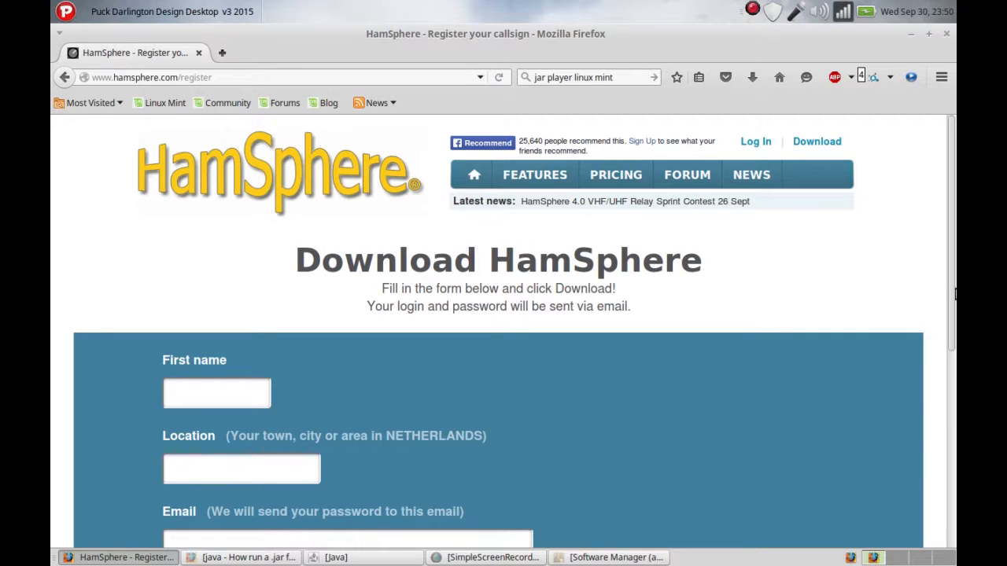
Step: Scroll the hamsphere.com register page down until the form fields and DOWNLOAD button show
{"action": "scroll", "scroll_direction": "down", "scroll_amount": 3}
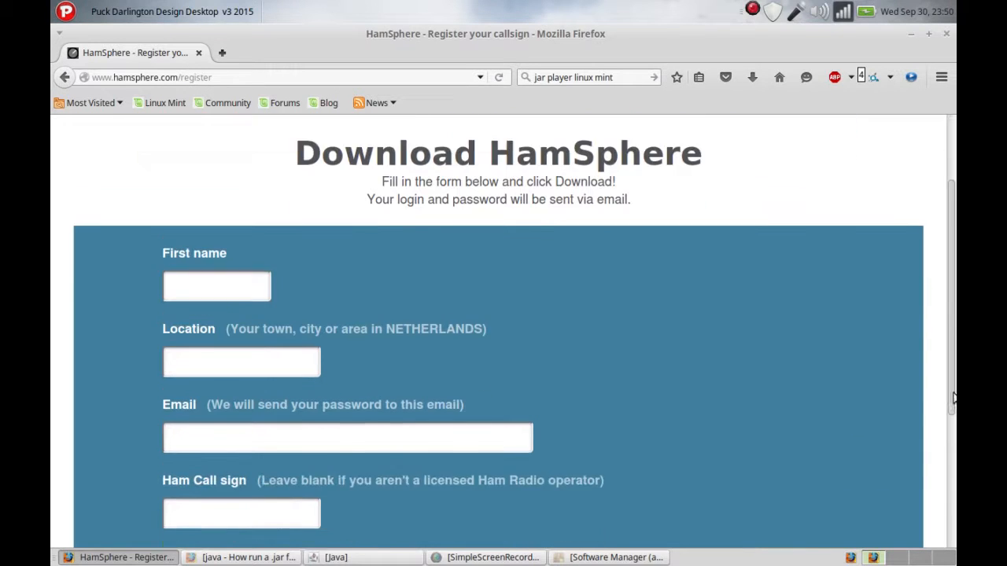
{"action": "scroll", "scroll_direction": "down", "scroll_amount": 3}
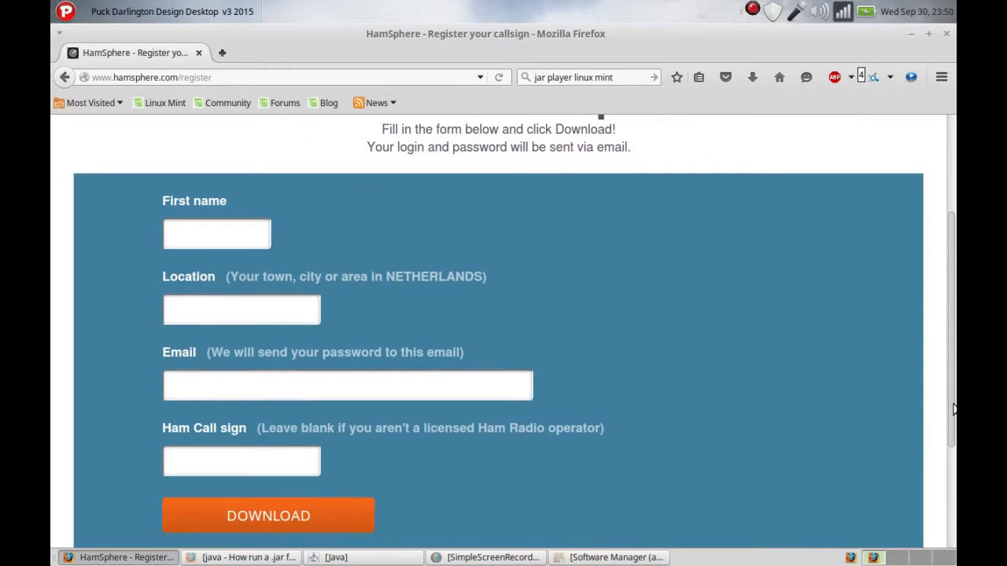
{"action": "mouse_move", "coordinate": [422, 386]}
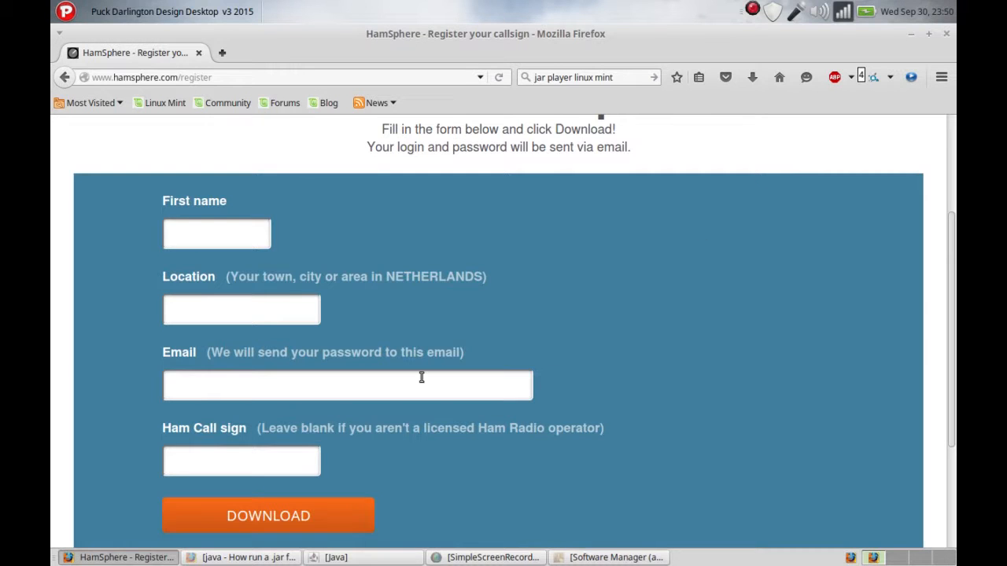
{"action": "mouse_move", "coordinate": [724, 268]}
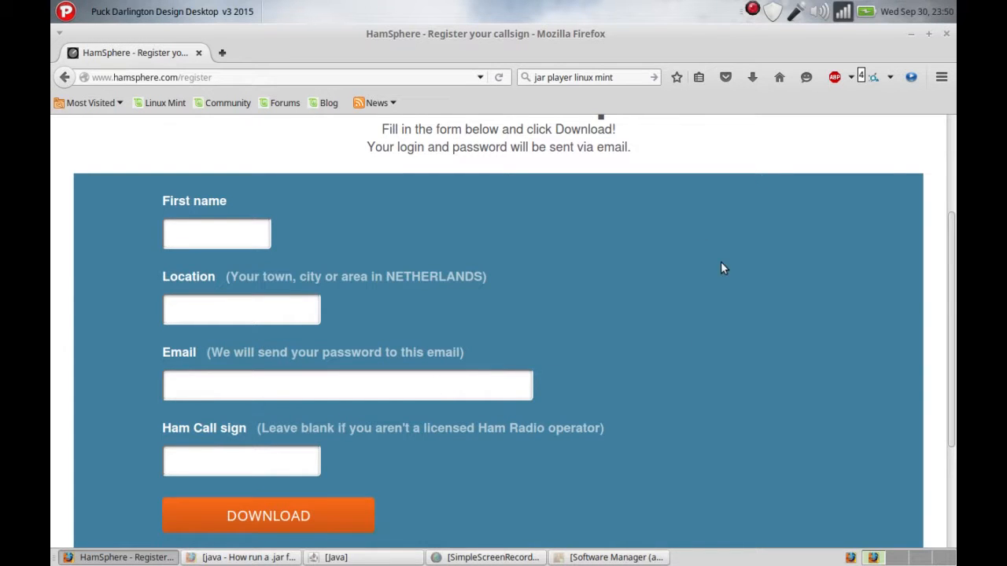
{"action": "mouse_move", "coordinate": [923, 61]}
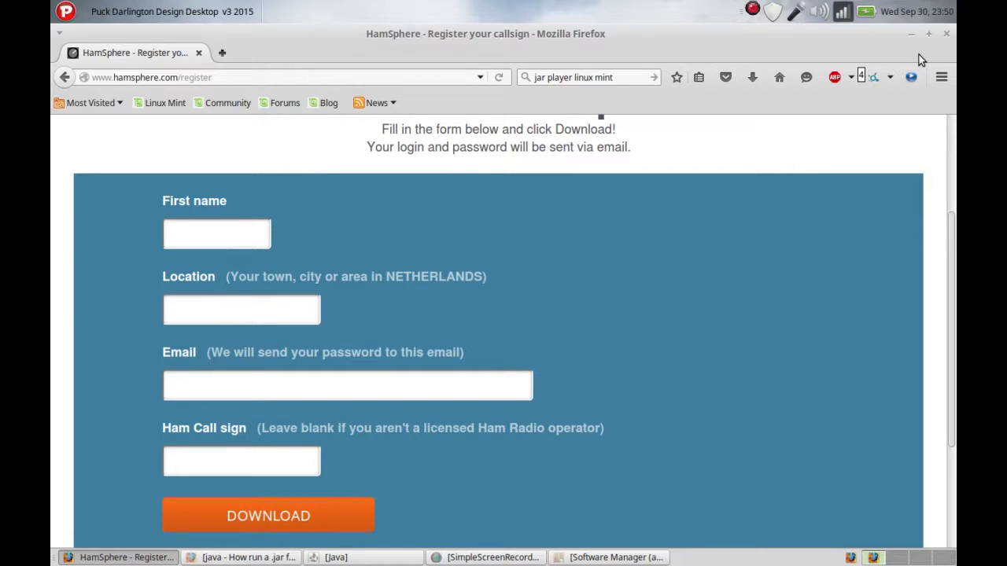
{"action": "mouse_move", "coordinate": [896, 96]}
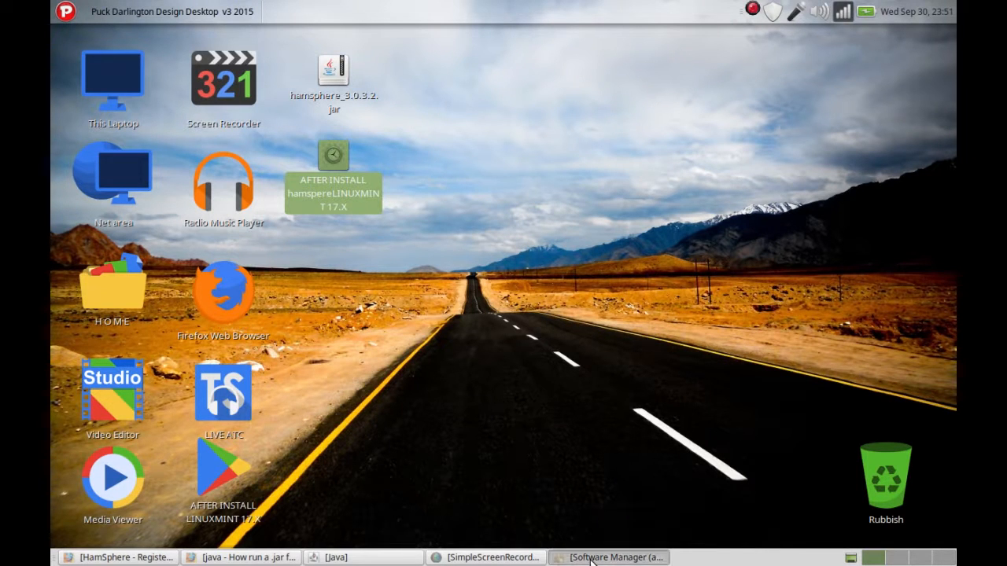
Step: Search Software Manager for 'java' and check that openjdk-7-jre is installed
{"action": "left_click", "coordinate": [610, 557]}
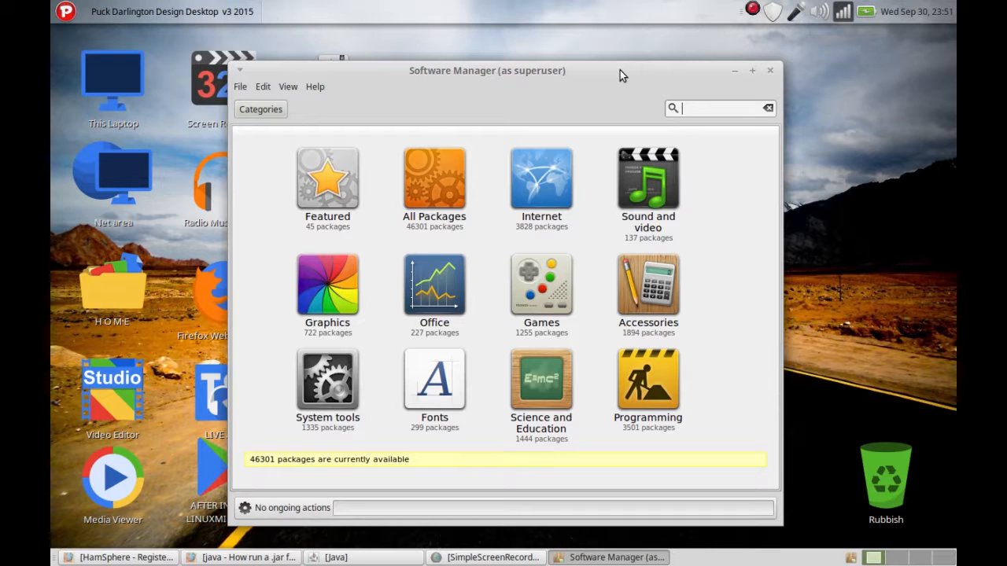
{"action": "type", "text": "java"}
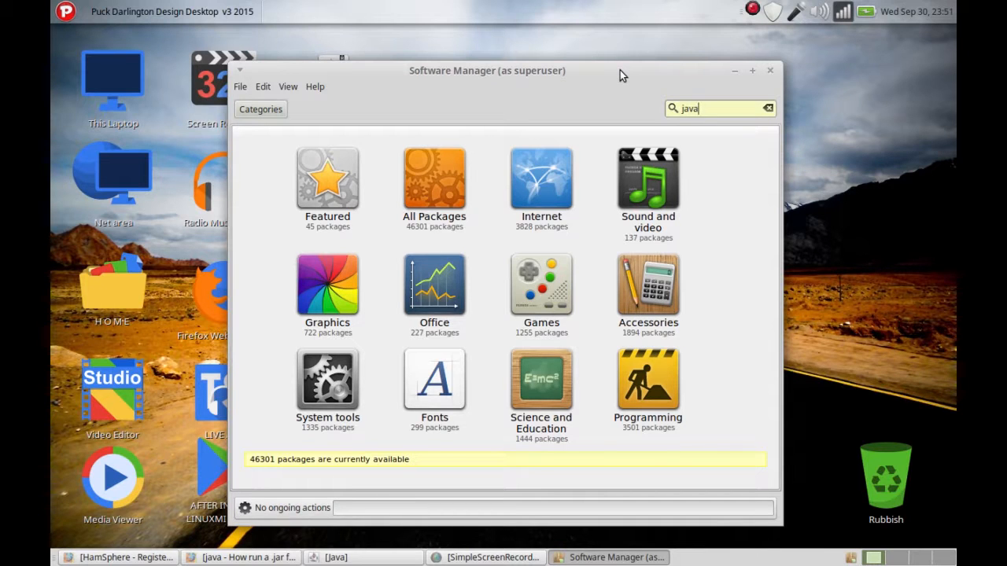
{"action": "left_click", "coordinate": [66, 11]}
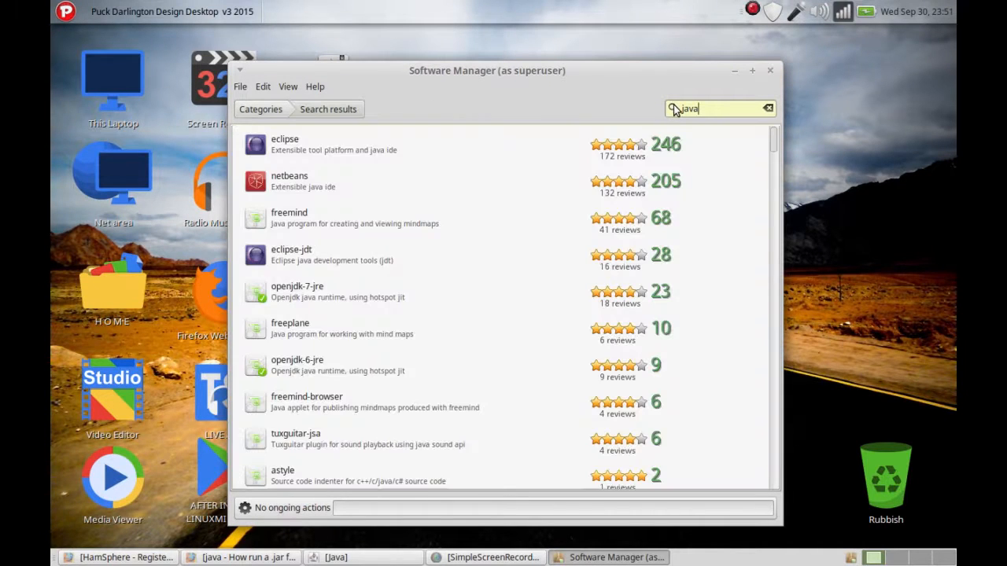
{"action": "mouse_move", "coordinate": [481, 230]}
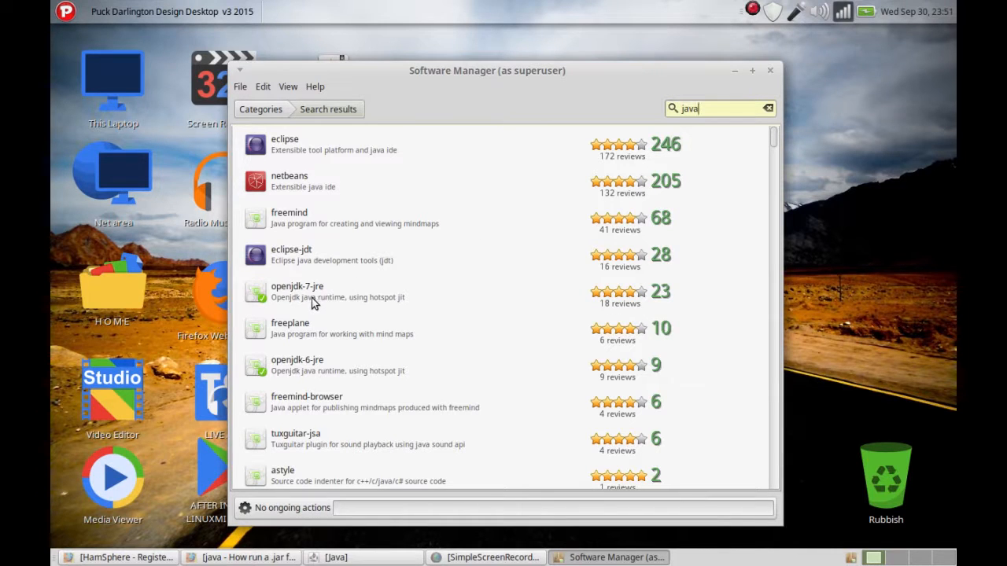
{"action": "left_click", "coordinate": [362, 292]}
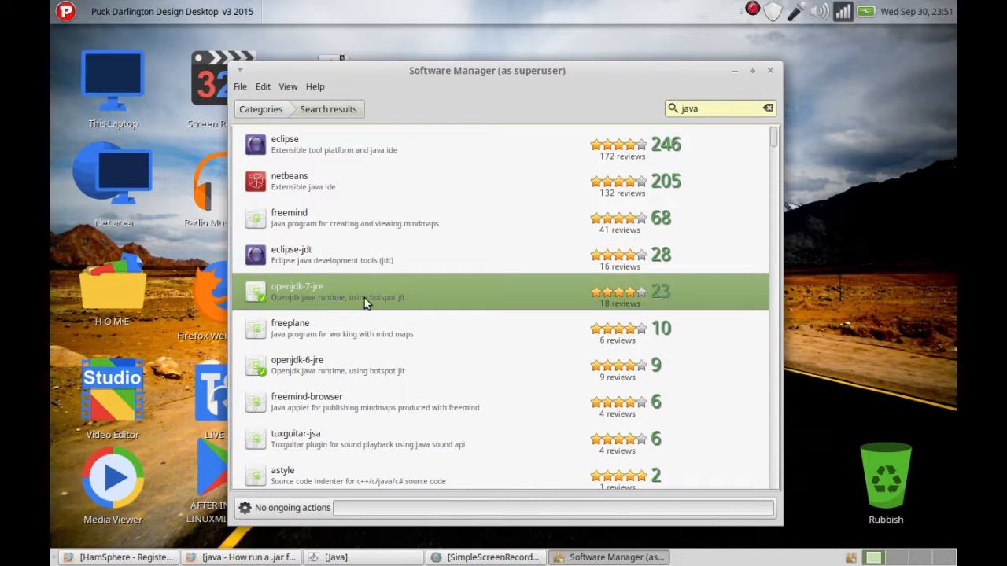
{"action": "mouse_move", "coordinate": [350, 365]}
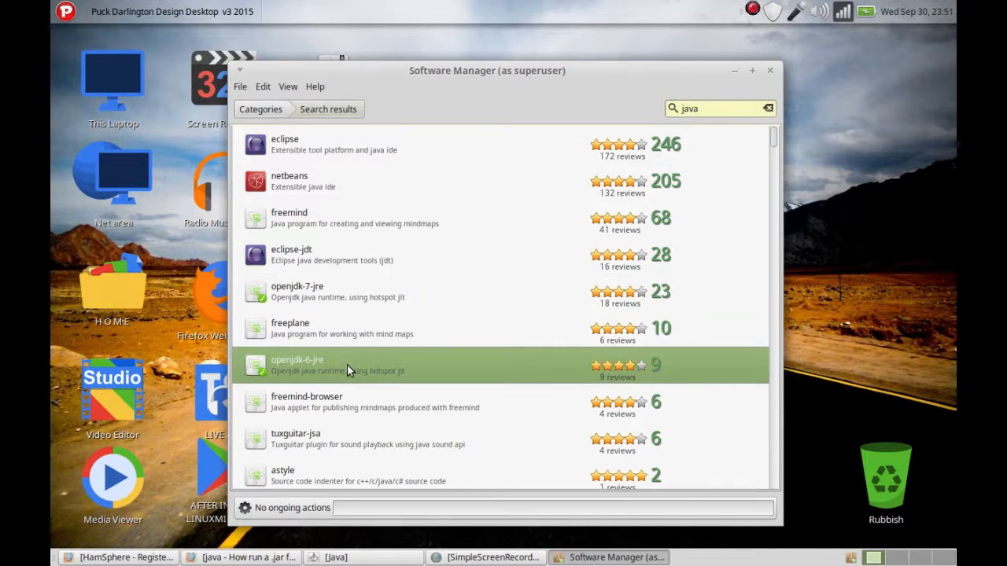
{"action": "mouse_move", "coordinate": [364, 374]}
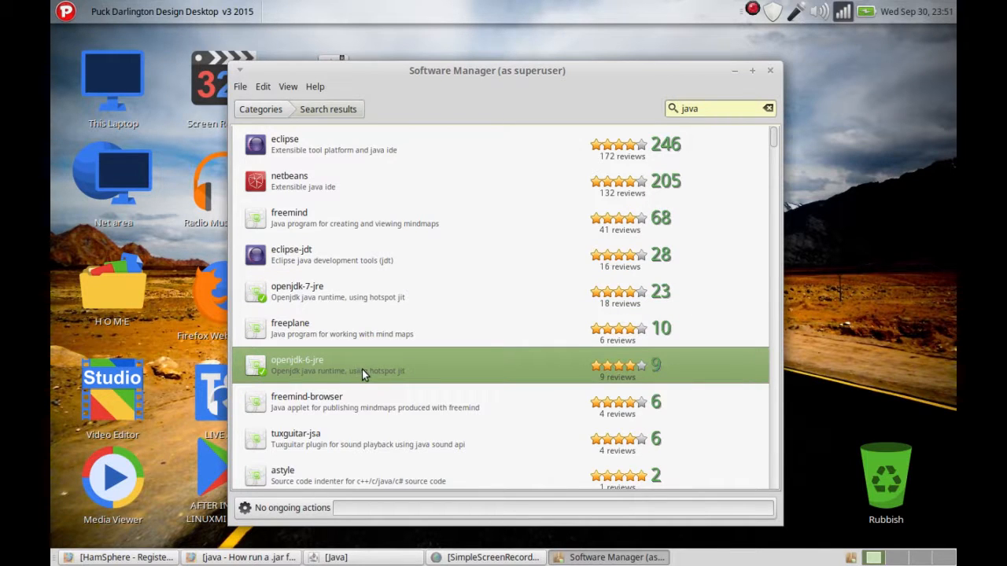
{"action": "mouse_move", "coordinate": [429, 379]}
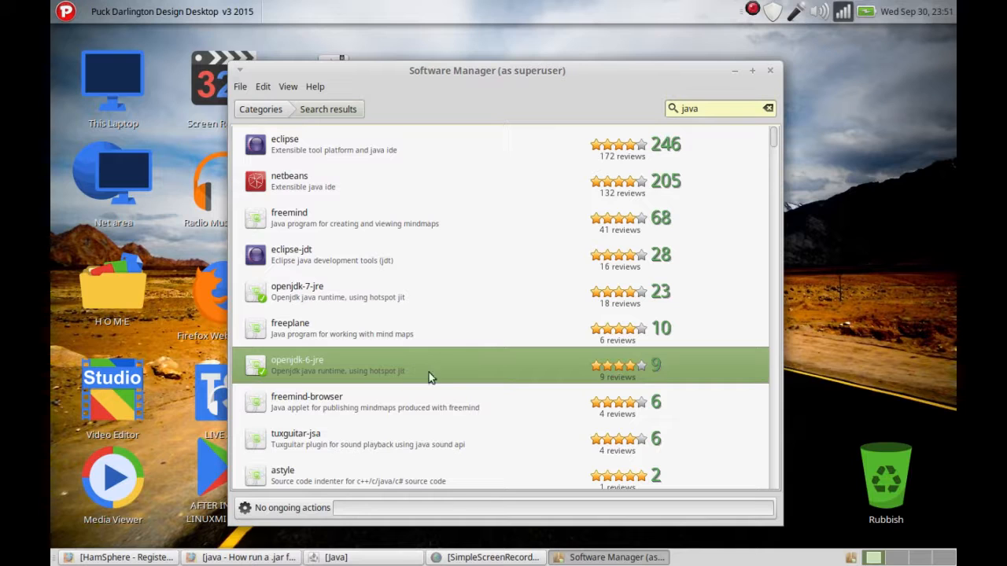
{"action": "mouse_move", "coordinate": [417, 375]}
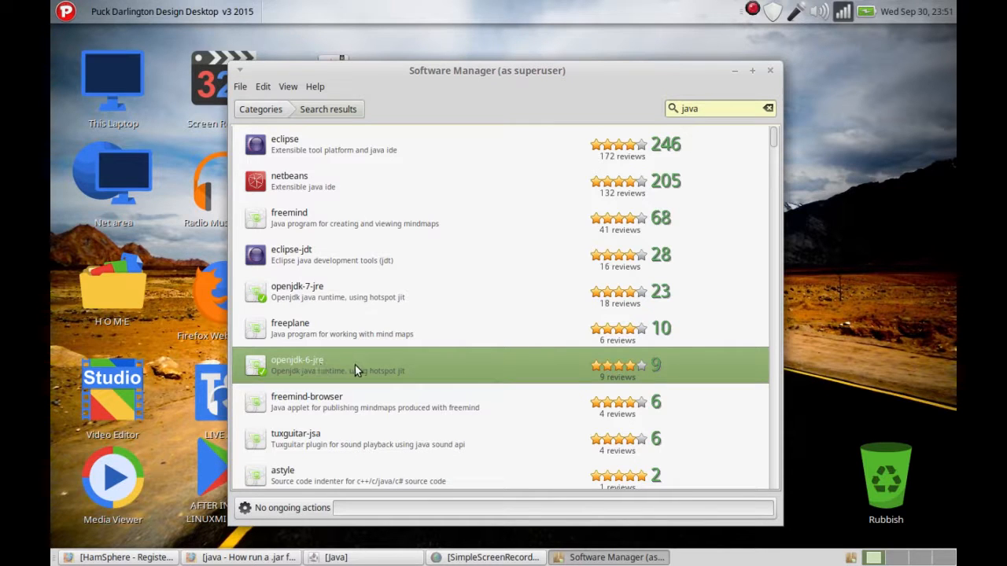
{"action": "mouse_move", "coordinate": [404, 370]}
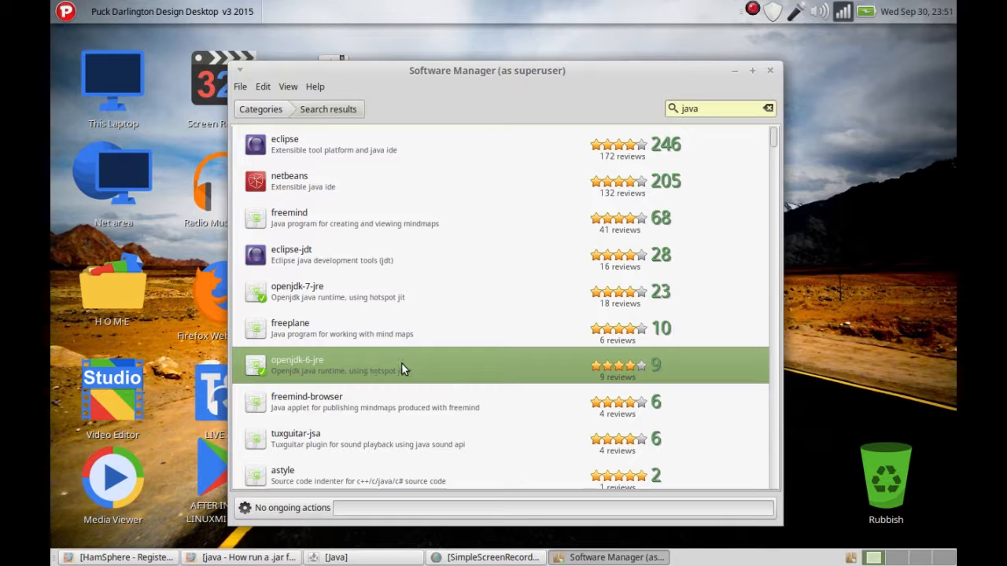
{"action": "mouse_move", "coordinate": [338, 295]}
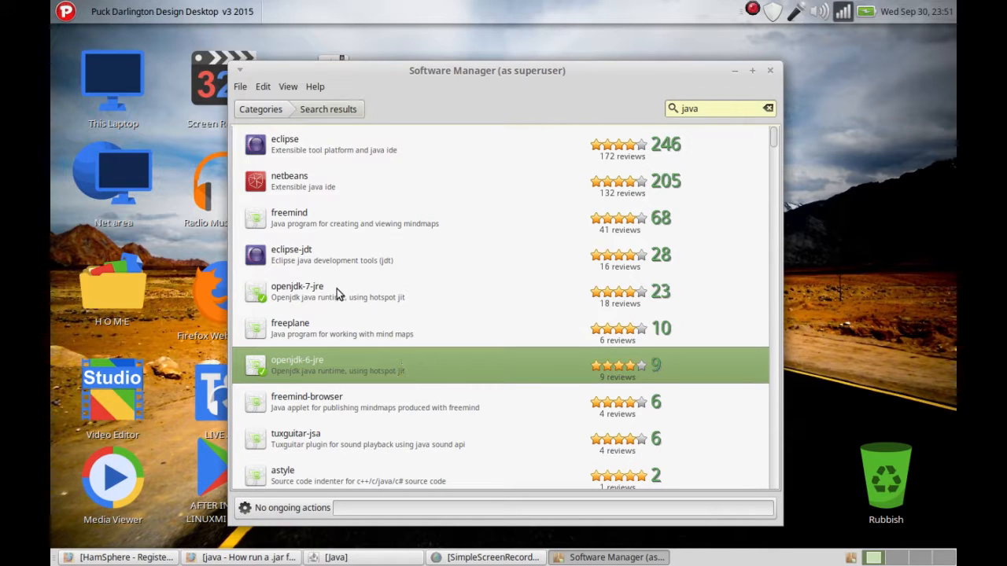
{"action": "mouse_move", "coordinate": [350, 292]}
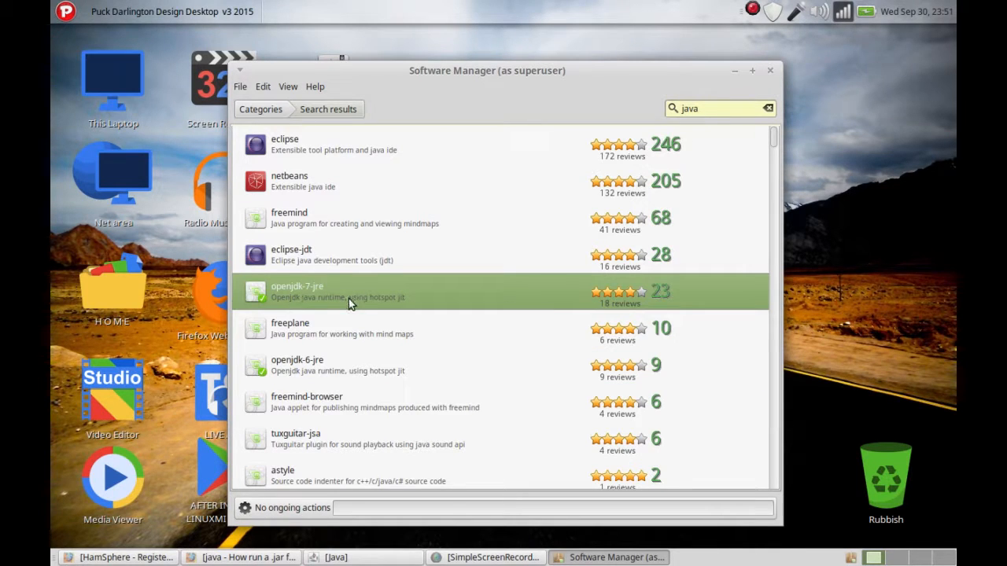
{"action": "mouse_move", "coordinate": [348, 298]}
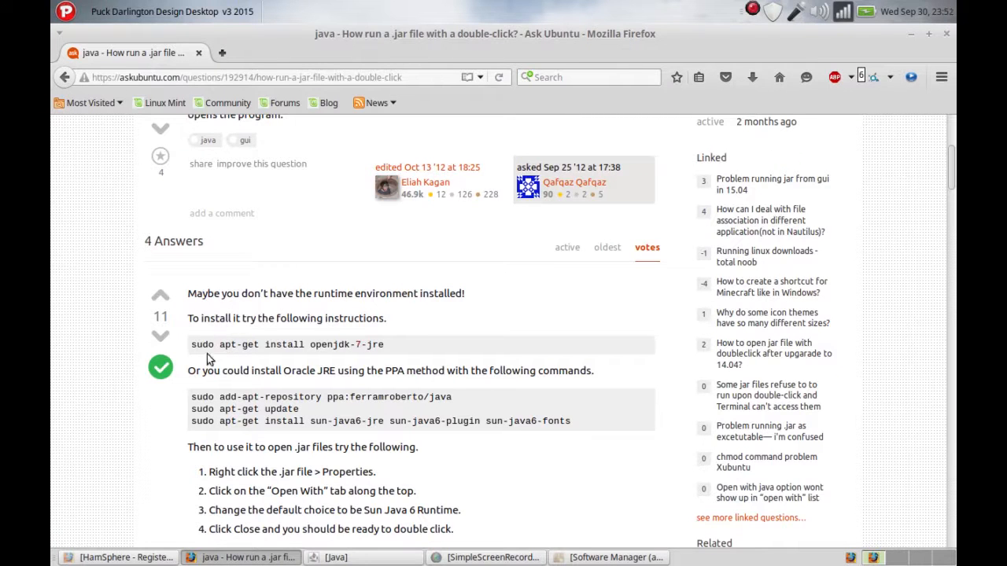
{"action": "mouse_move", "coordinate": [286, 341]}
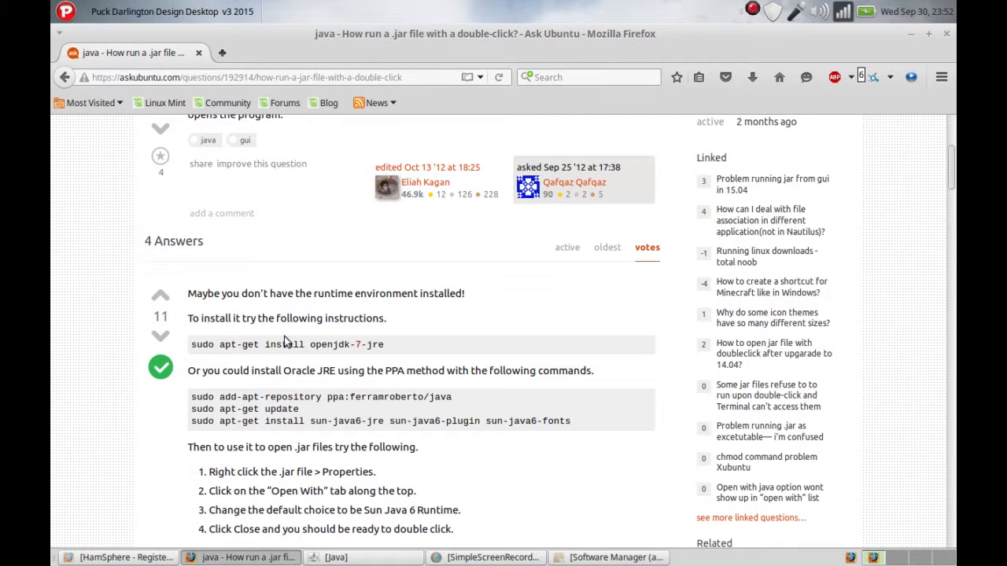
{"action": "mouse_move", "coordinate": [370, 345]}
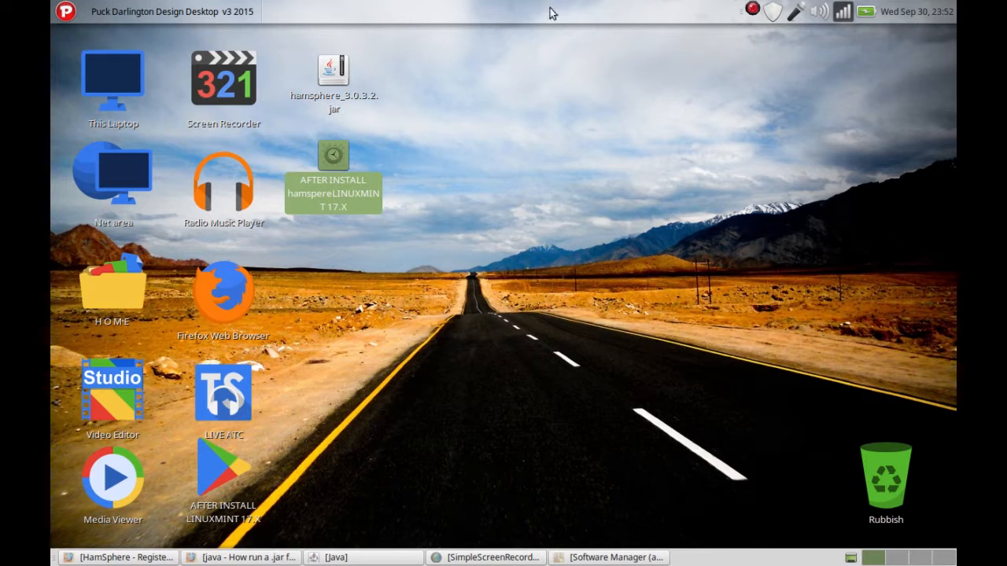
Step: Start 'sudo apt-get install openjdk-7-jre' in Terminal, then close Terminal at the password prompt
{"action": "left_click", "coordinate": [65, 11]}
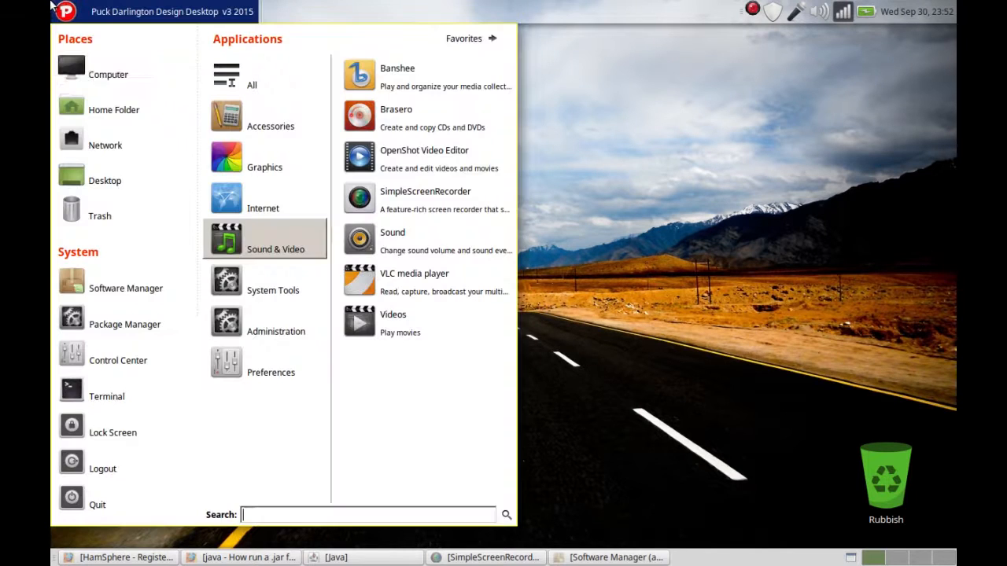
{"action": "mouse_move", "coordinate": [107, 396]}
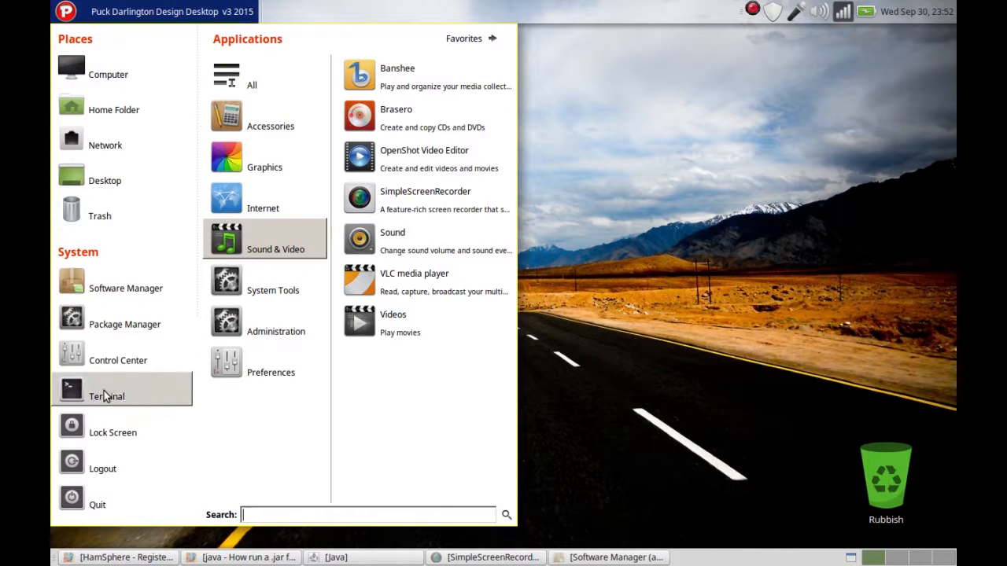
{"action": "left_click", "coordinate": [106, 396]}
{"action": "type", "text": "sudo apt-get install openjdk-7-jre"}
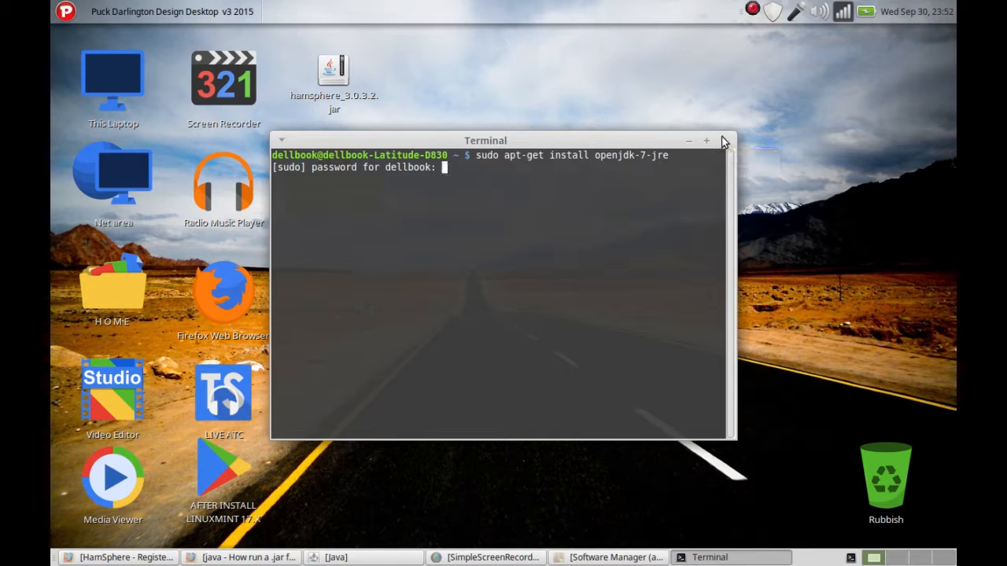
{"action": "left_click", "coordinate": [722, 140]}
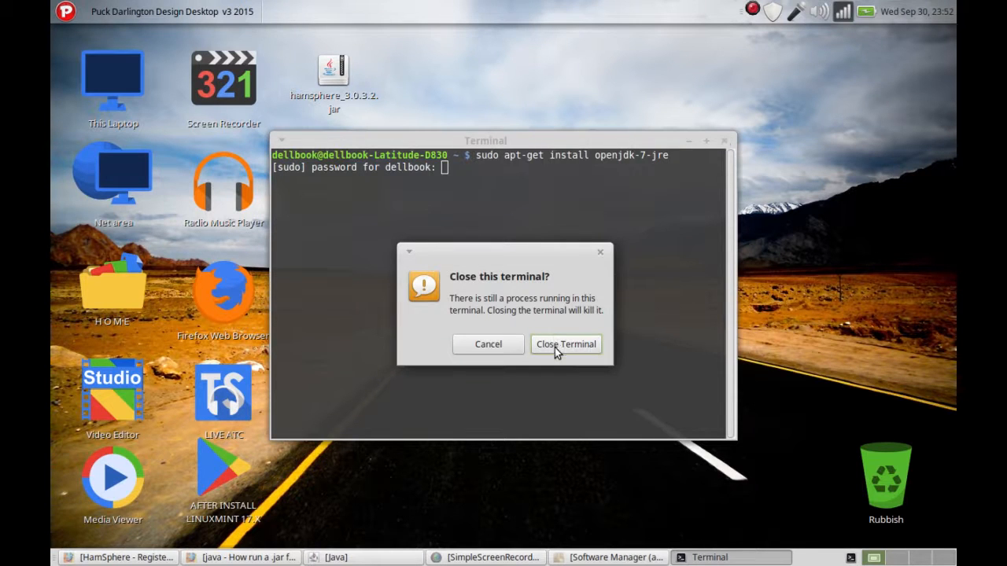
{"action": "left_click", "coordinate": [566, 344]}
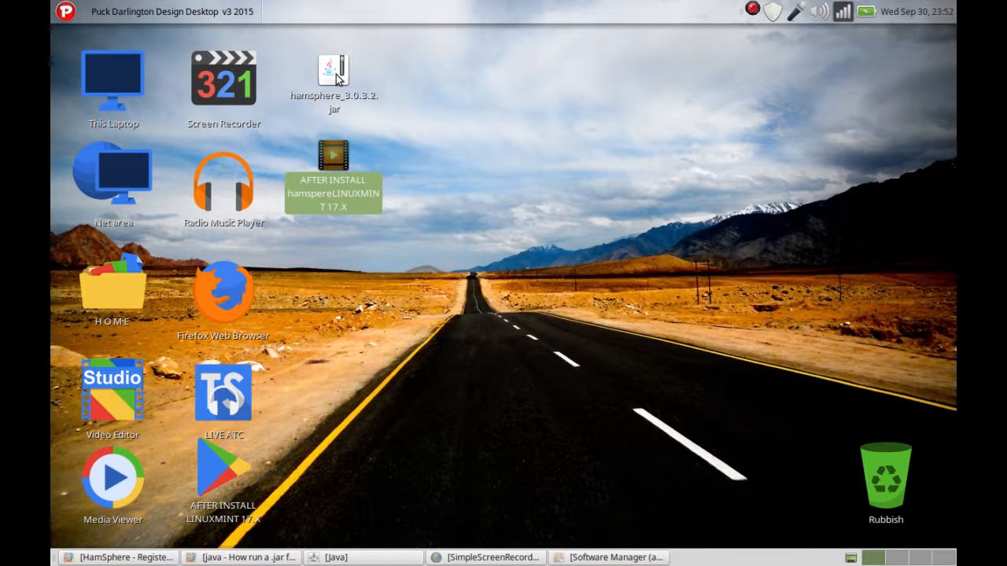
Step: View the hamsphere jar's context actions and dismiss them without choosing one
{"action": "right_click", "coordinate": [333, 71]}
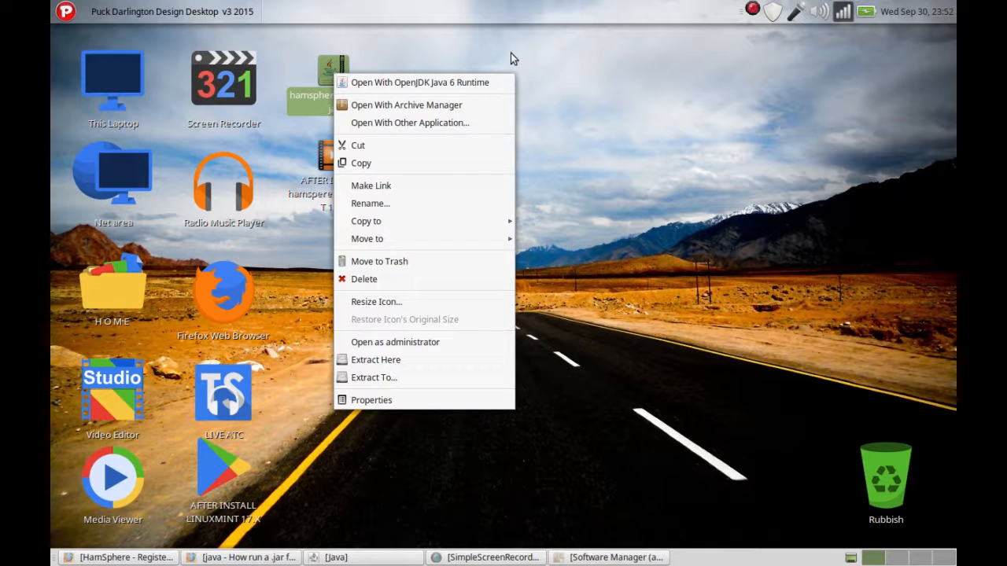
{"action": "left_click", "coordinate": [494, 62]}
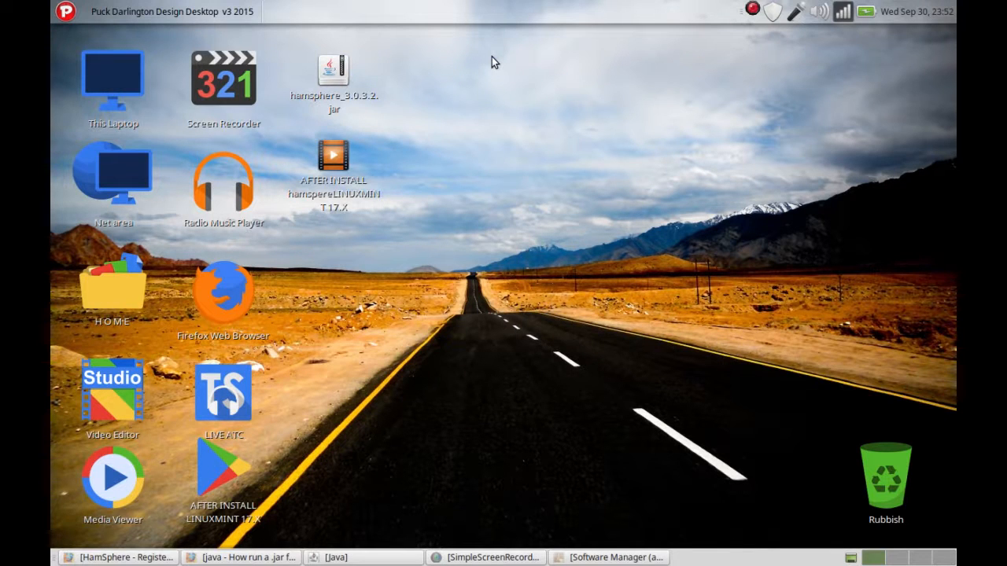
{"action": "mouse_move", "coordinate": [159, 501]}
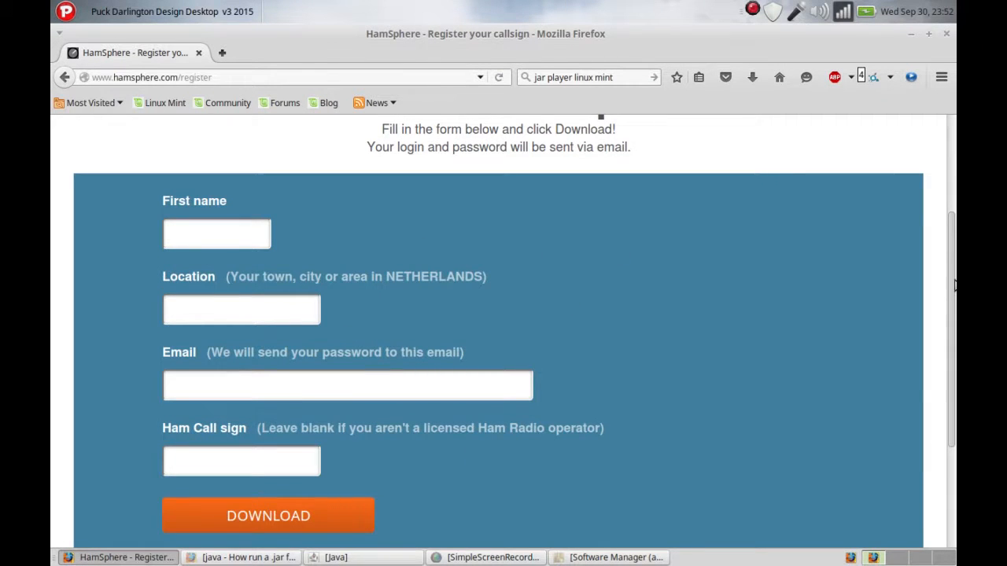
Step: Scroll through the registration form again, then minimize Firefox to reveal the desktop
{"action": "scroll", "scroll_direction": "down", "scroll_amount": 3}
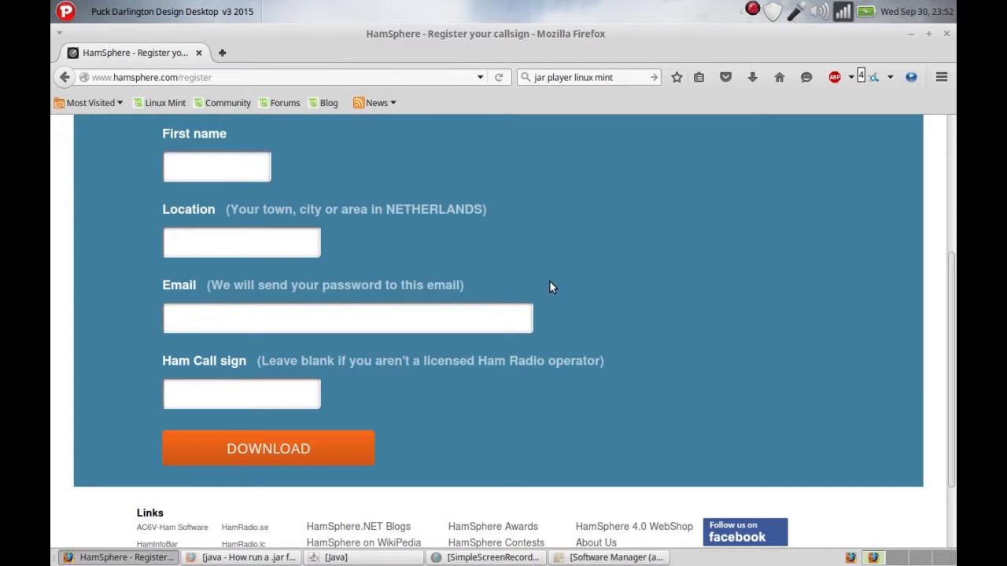
{"action": "mouse_move", "coordinate": [525, 240]}
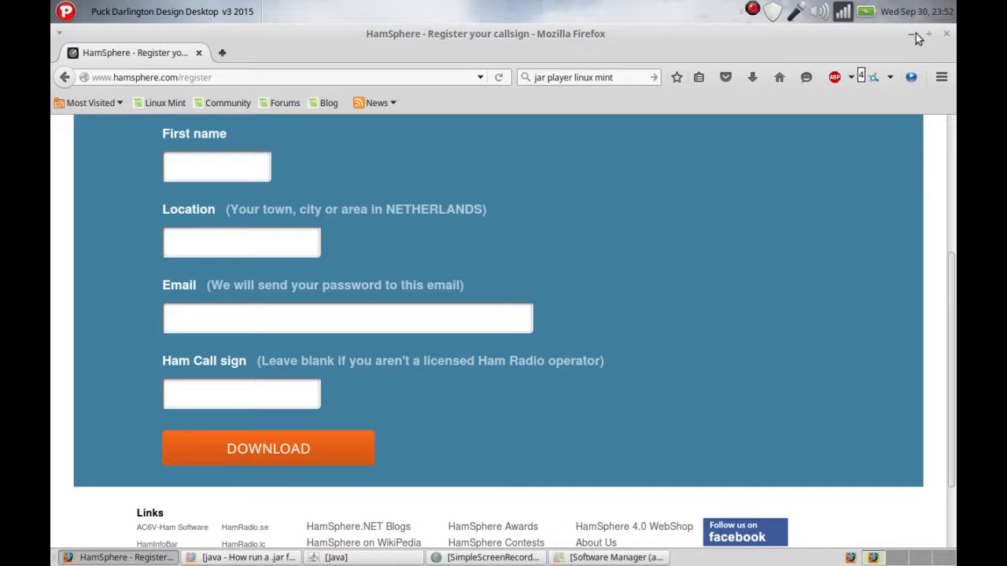
{"action": "left_click", "coordinate": [911, 34]}
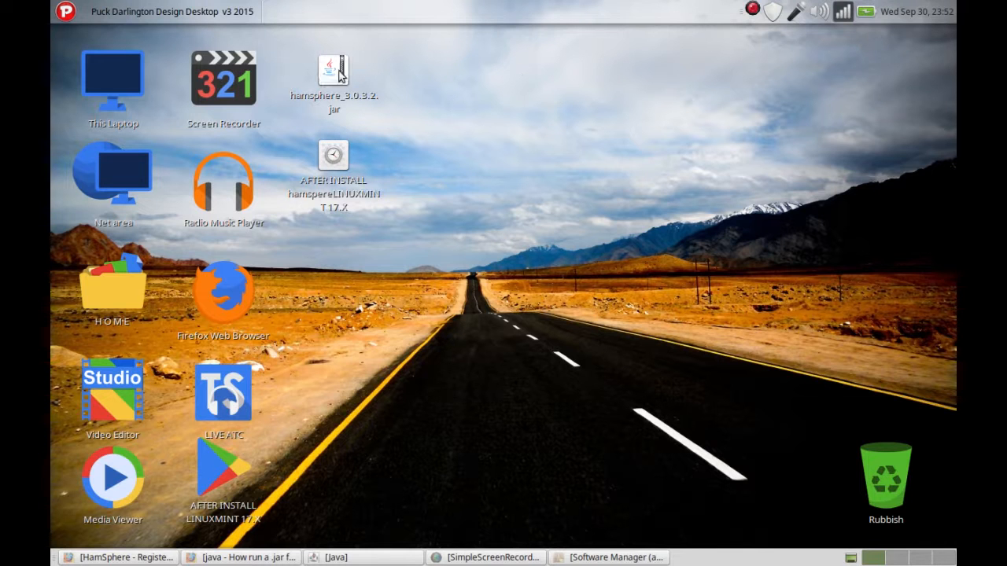
Step: Select hamsphere_3.0.3.2.jar on the desktop and show its action menu
{"action": "left_click", "coordinate": [332, 79]}
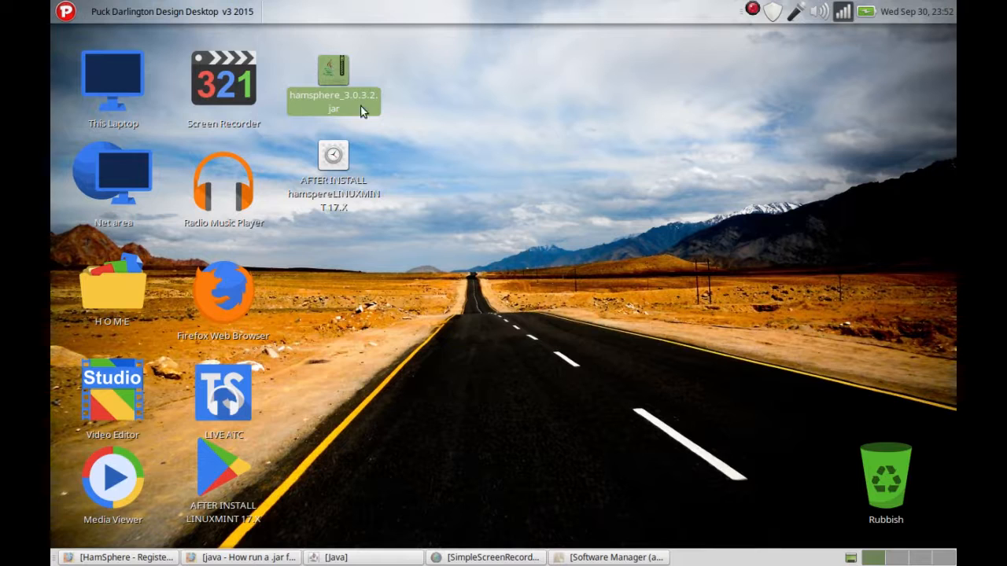
{"action": "mouse_move", "coordinate": [386, 110]}
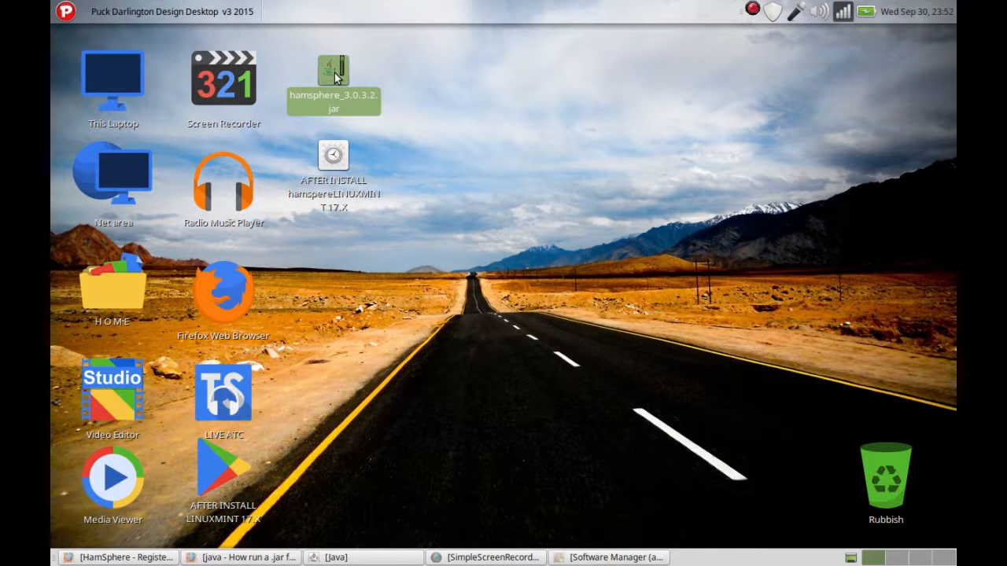
{"action": "right_click", "coordinate": [333, 75]}
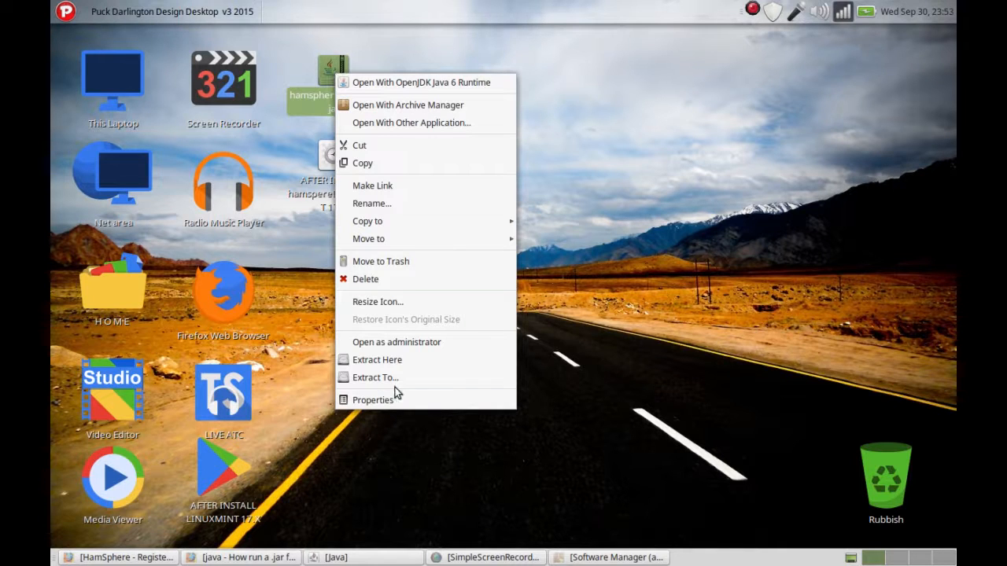
Step: Enable 'Allow executing file as program' in the jar's Properties permissions
{"action": "left_click", "coordinate": [372, 399]}
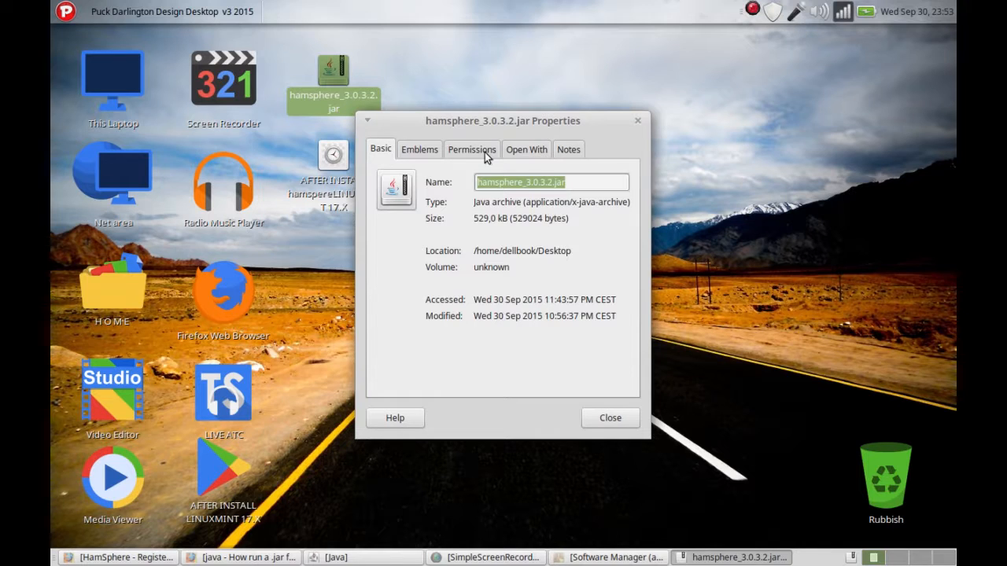
{"action": "left_click", "coordinate": [471, 149]}
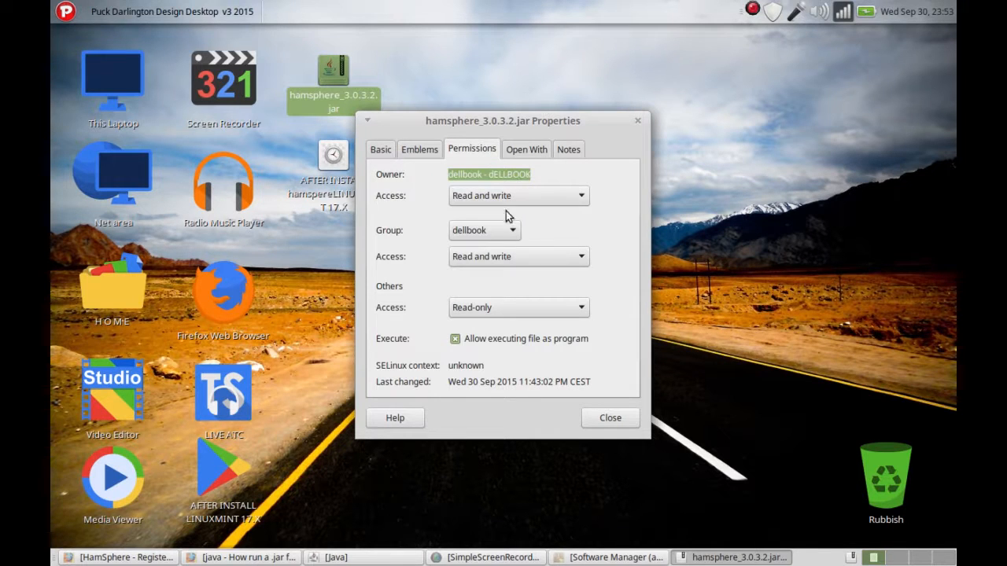
{"action": "mouse_move", "coordinate": [511, 264]}
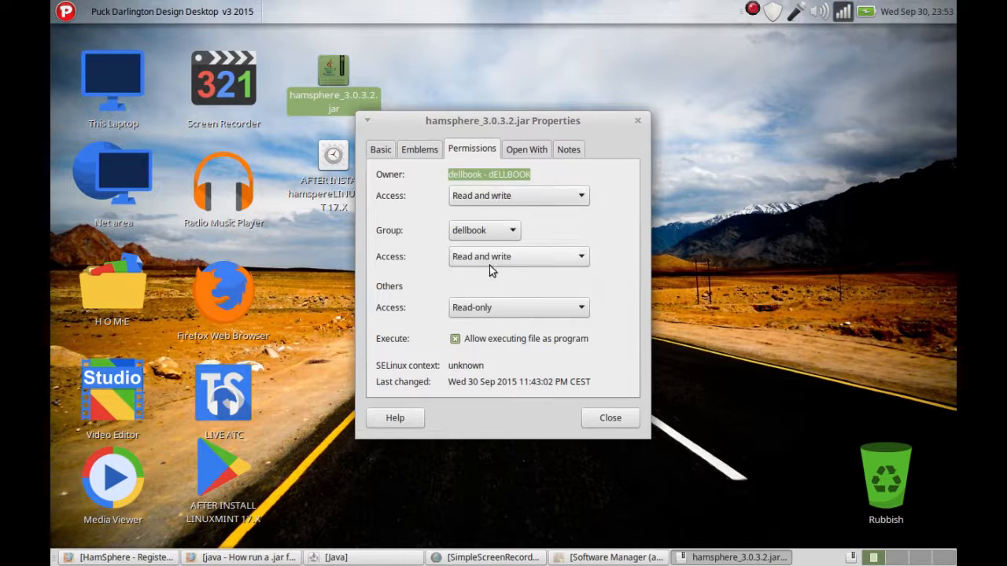
{"action": "mouse_move", "coordinate": [548, 376]}
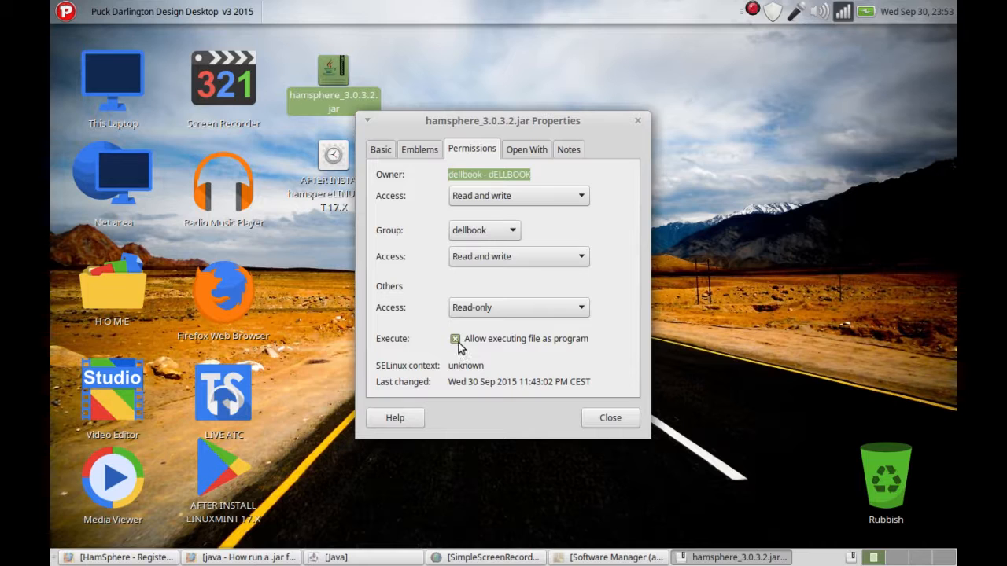
{"action": "left_click", "coordinate": [455, 339]}
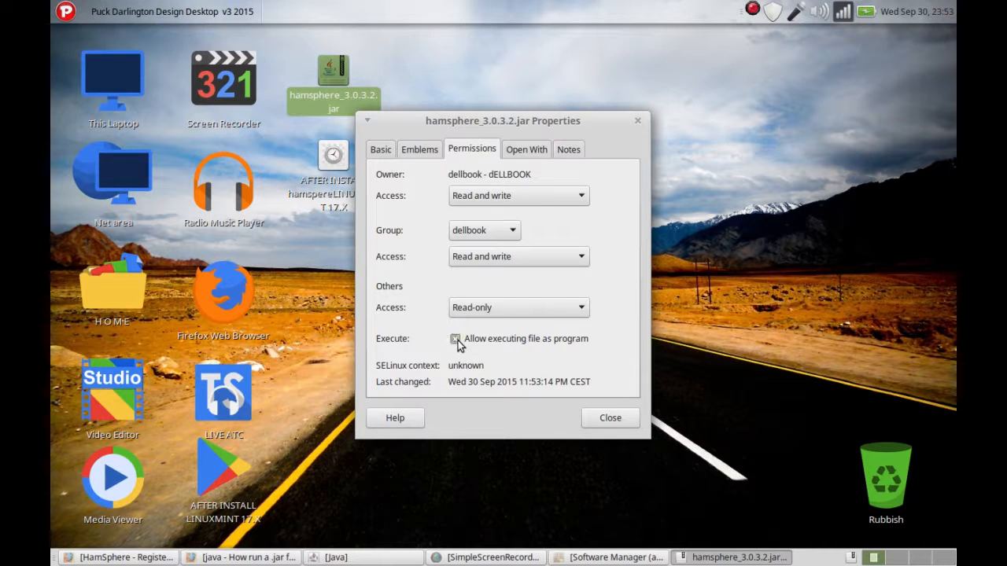
{"action": "left_click", "coordinate": [454, 338]}
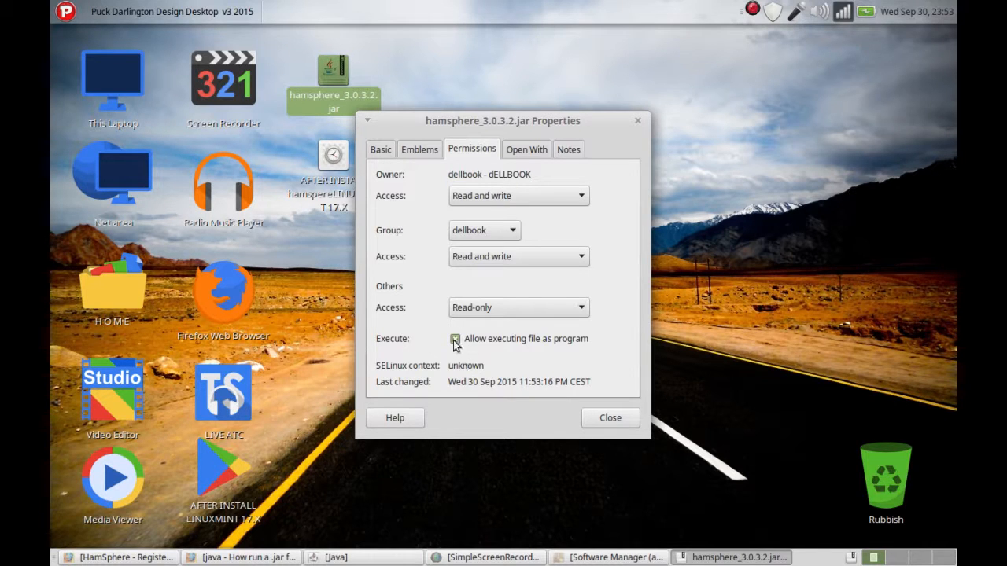
{"action": "left_click", "coordinate": [455, 338]}
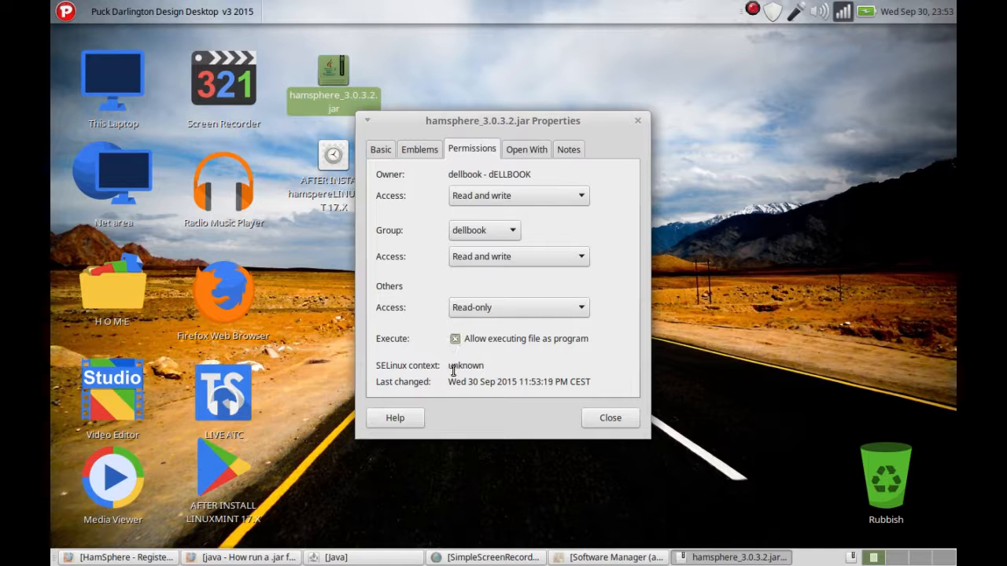
{"action": "left_click", "coordinate": [609, 418]}
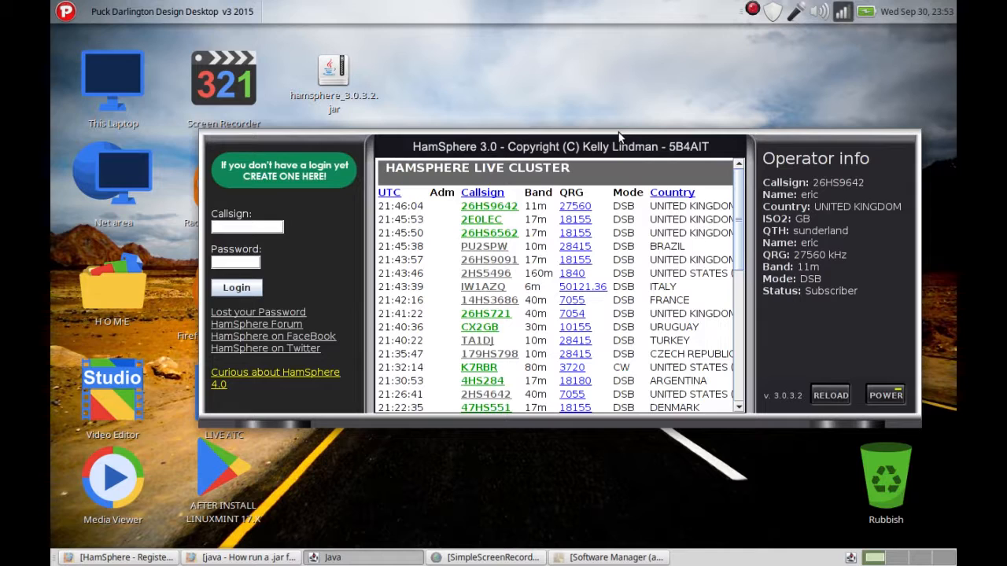
{"action": "mouse_move", "coordinate": [452, 106]}
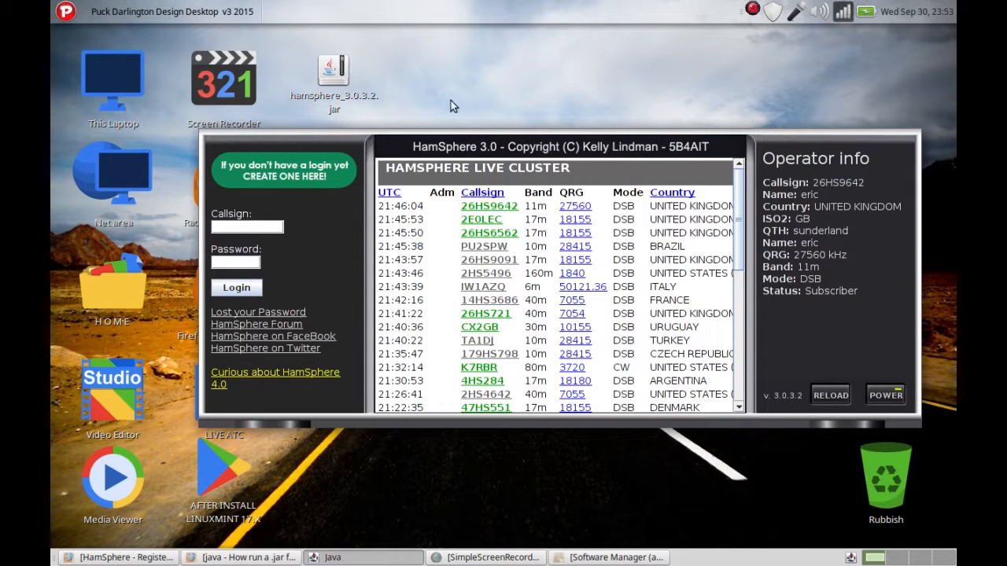
Step: Log in to HamSphere with callsign 19HS and the password
{"action": "left_click", "coordinate": [247, 226]}
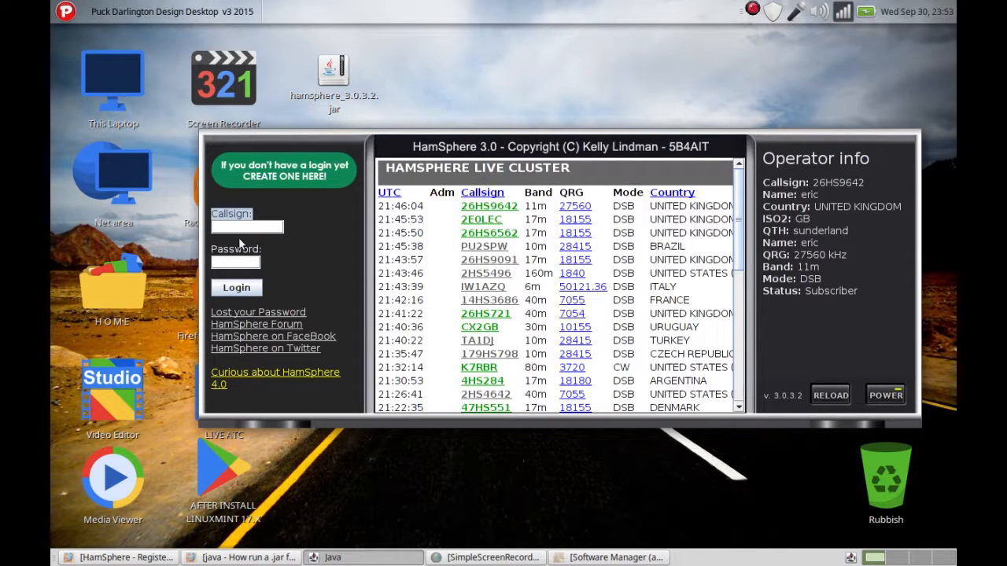
{"action": "type", "text": "19HS3006"}
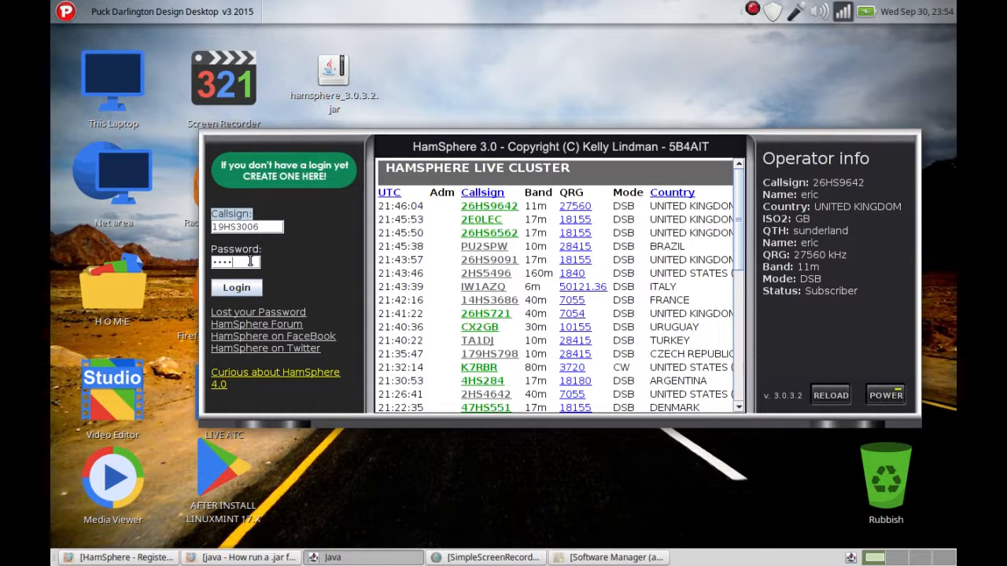
{"action": "type", "text": "•"}
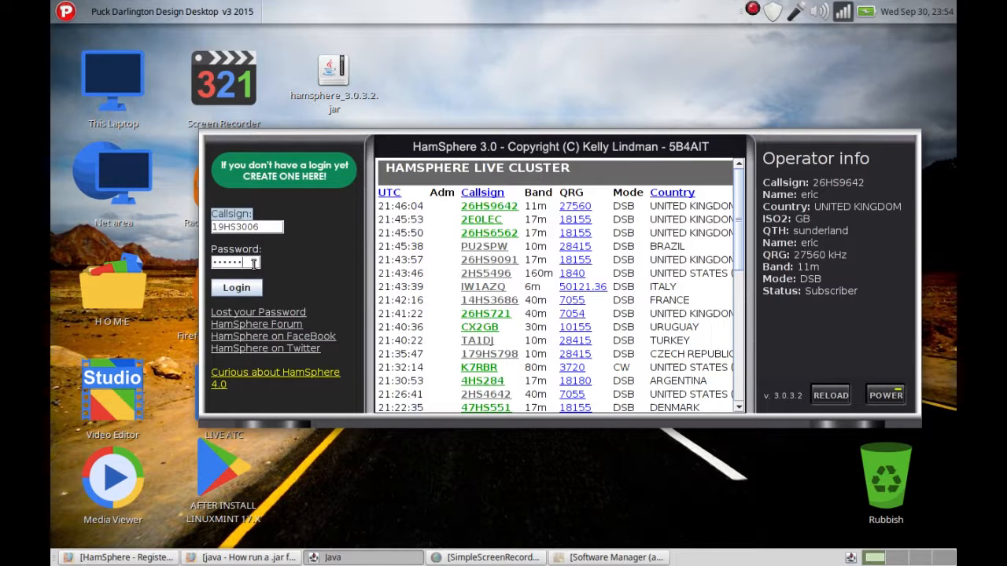
{"action": "left_click", "coordinate": [236, 287]}
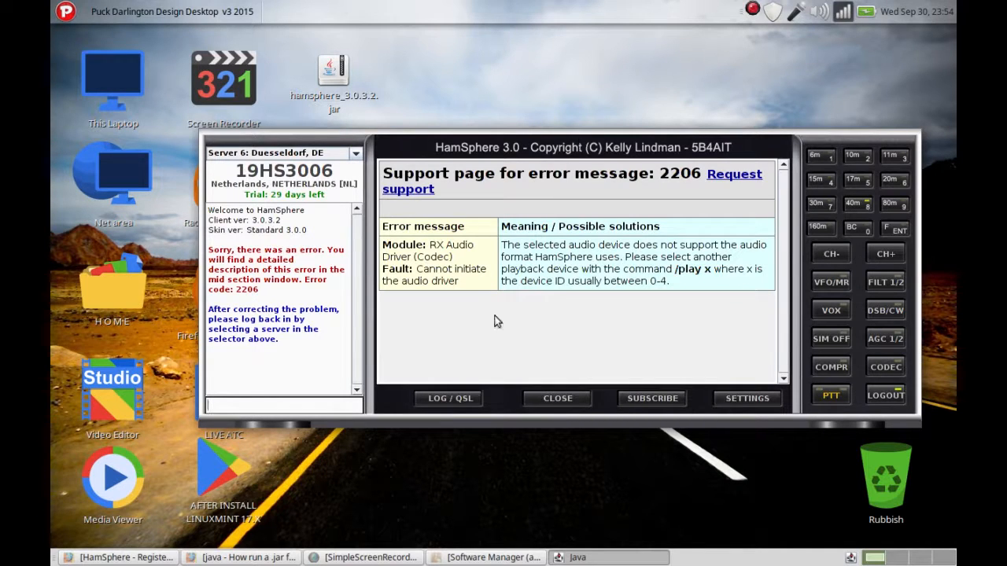
{"action": "mouse_move", "coordinate": [578, 297]}
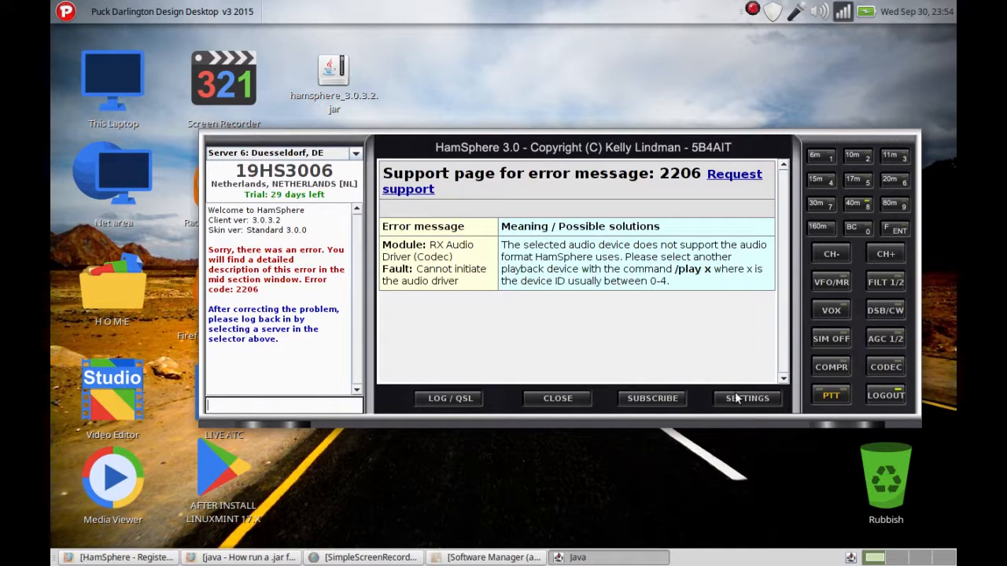
Step: Review the Mic and Speaker device numbers in Audio settings, then close them
{"action": "left_click", "coordinate": [746, 398]}
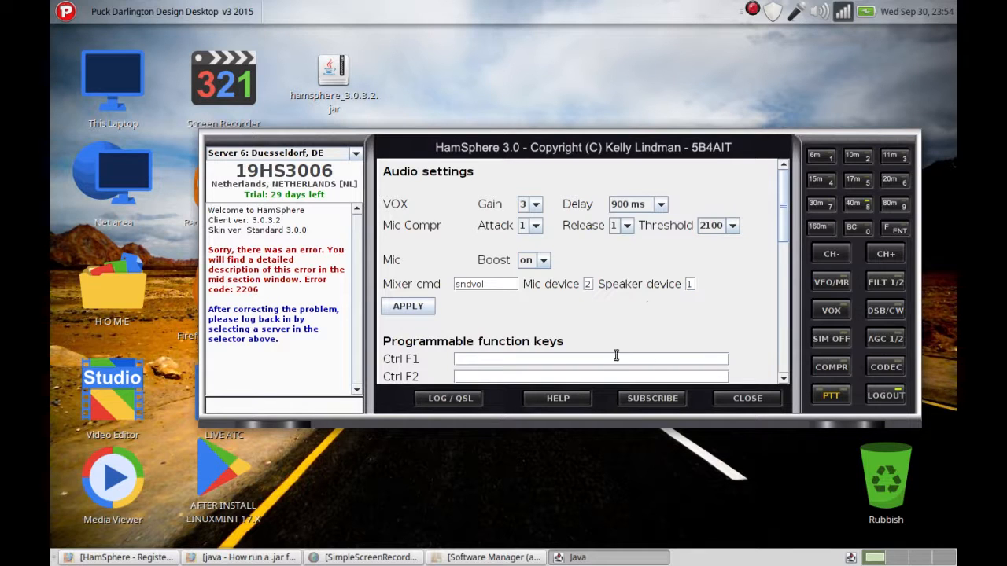
{"action": "mouse_move", "coordinate": [745, 402]}
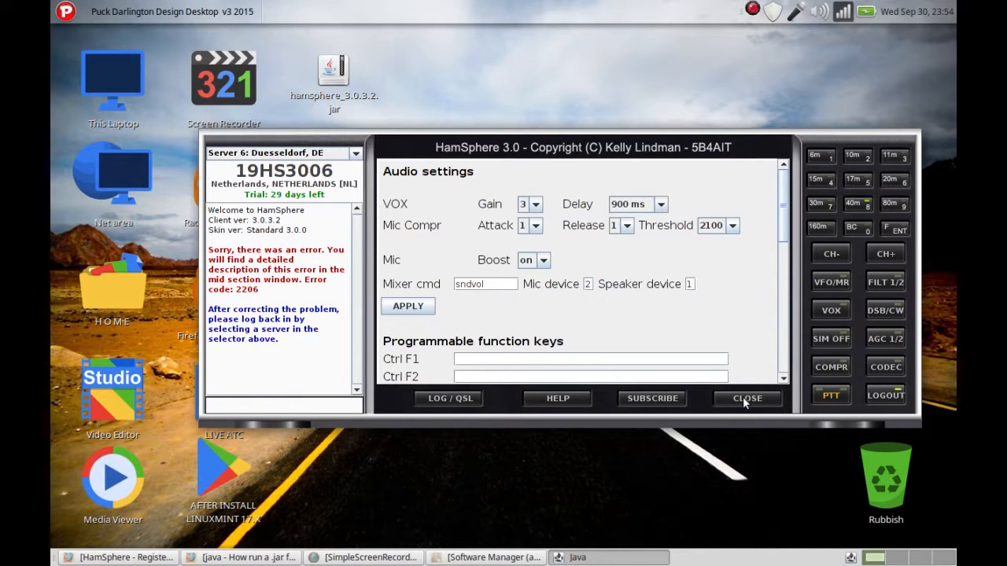
{"action": "left_click", "coordinate": [746, 398]}
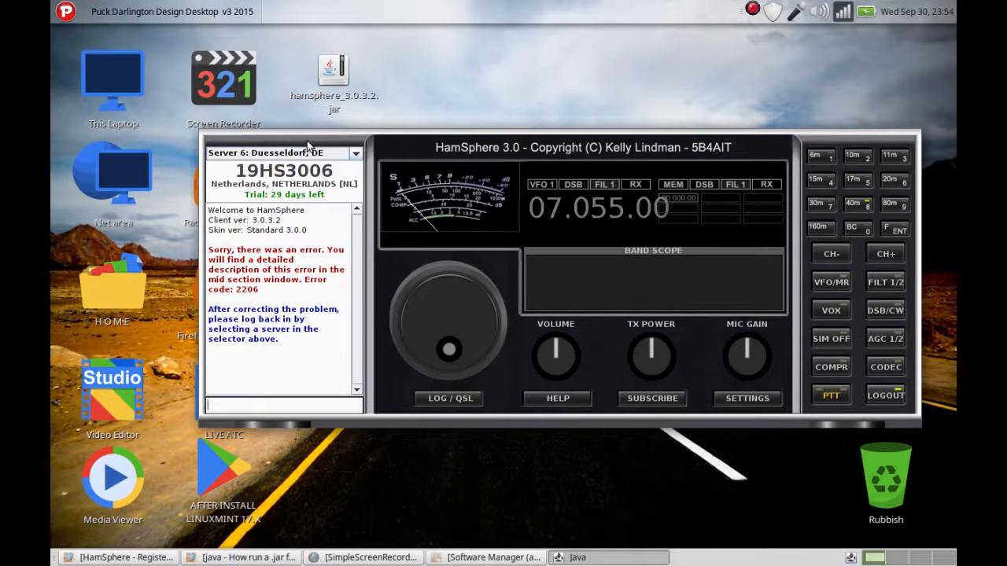
Step: Set the speaker device to 4 and log in on Server 8: Cologne, DE
{"action": "left_click", "coordinate": [283, 153]}
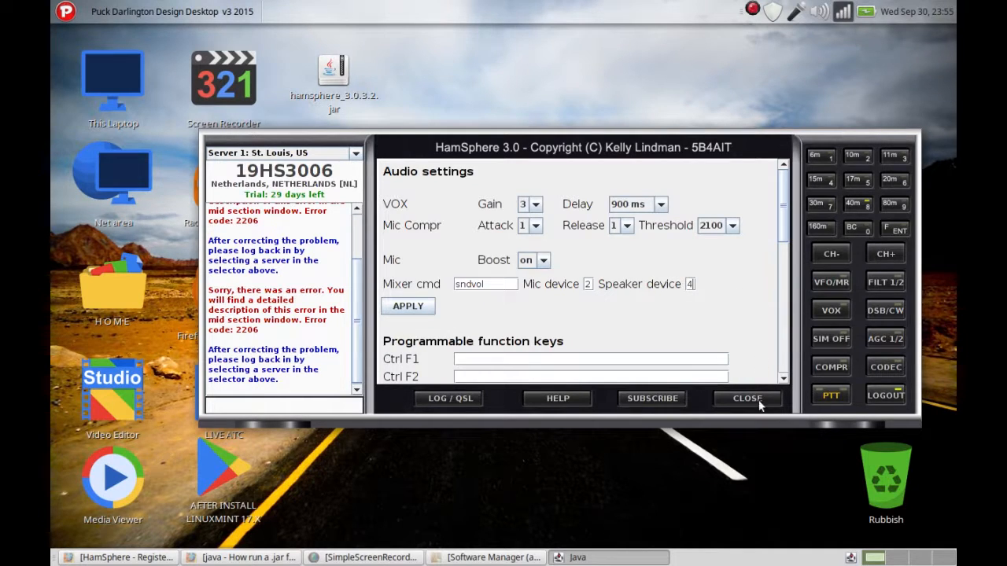
{"action": "left_click", "coordinate": [746, 398]}
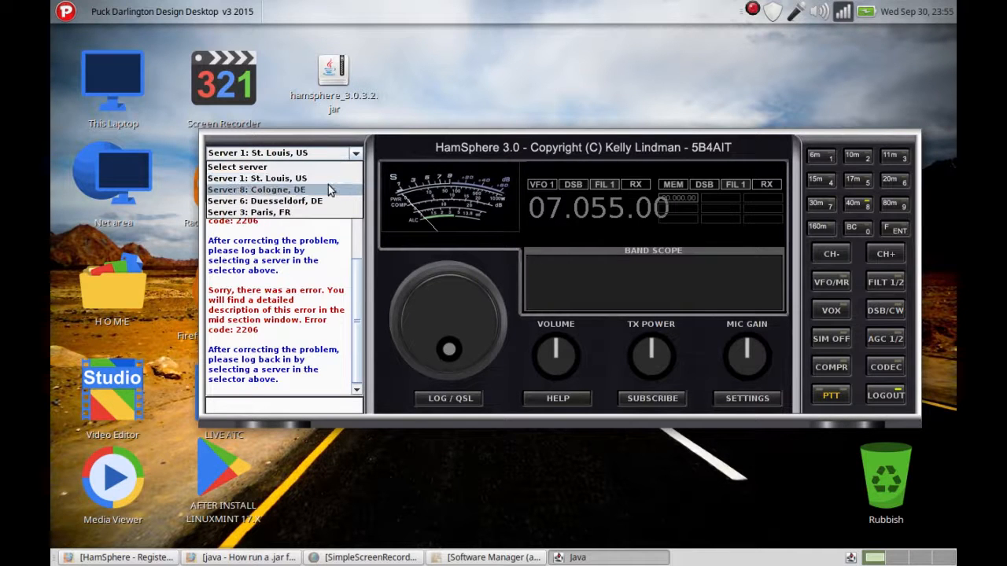
{"action": "left_click", "coordinate": [256, 189]}
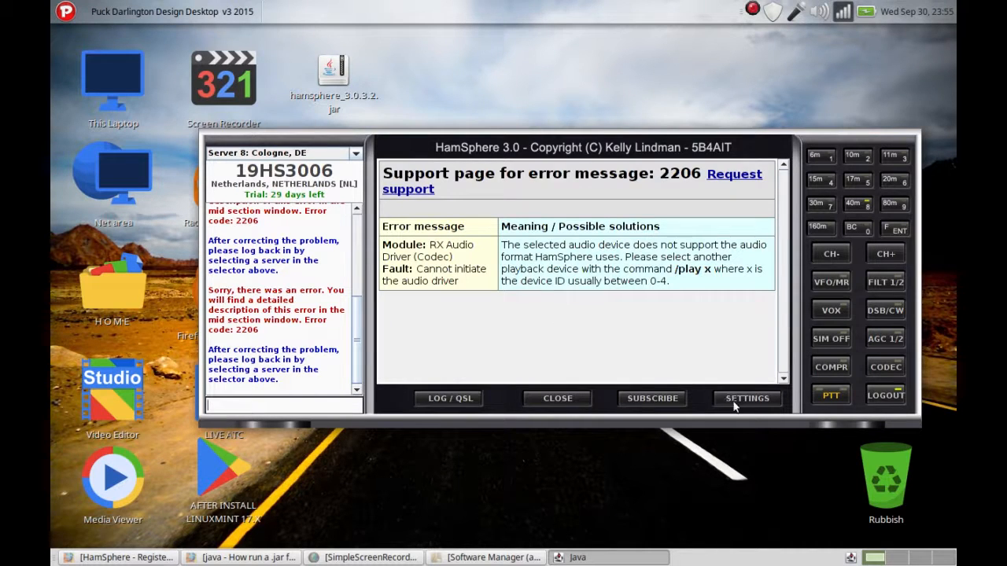
Step: Set the speaker device back to 1 and close the settings page
{"action": "left_click", "coordinate": [746, 399]}
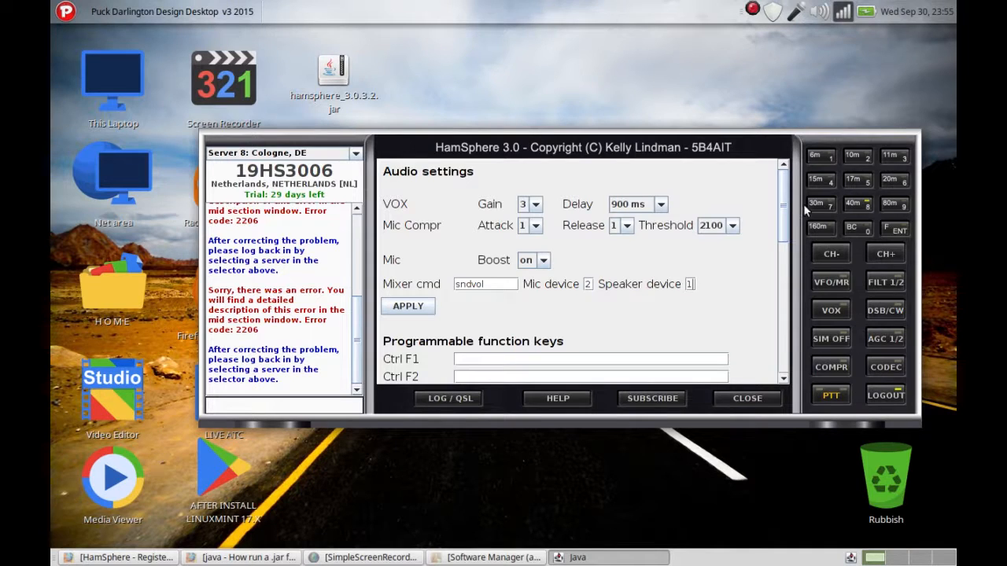
{"action": "scroll", "scroll_direction": "down", "scroll_amount": 3}
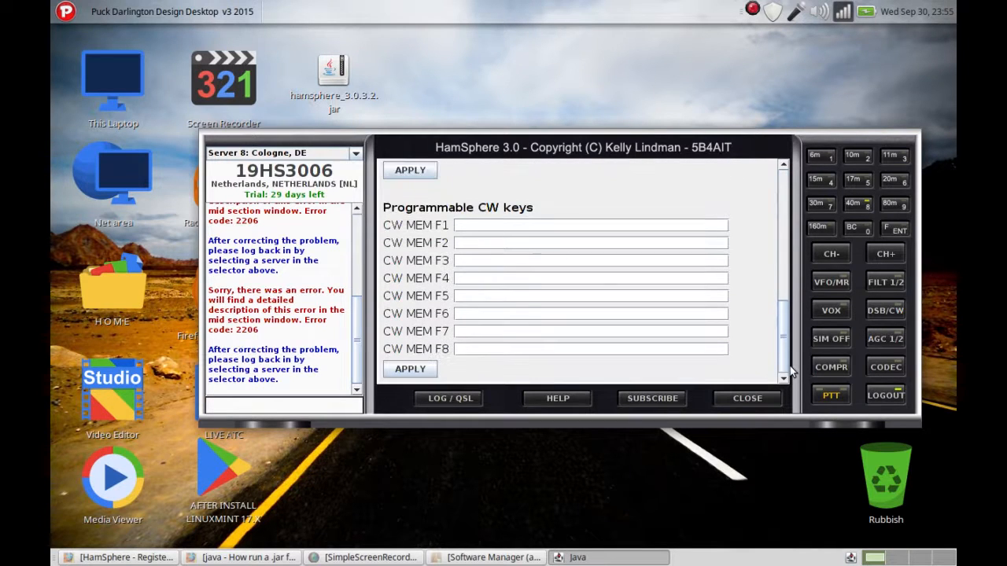
{"action": "mouse_move", "coordinate": [855, 285]}
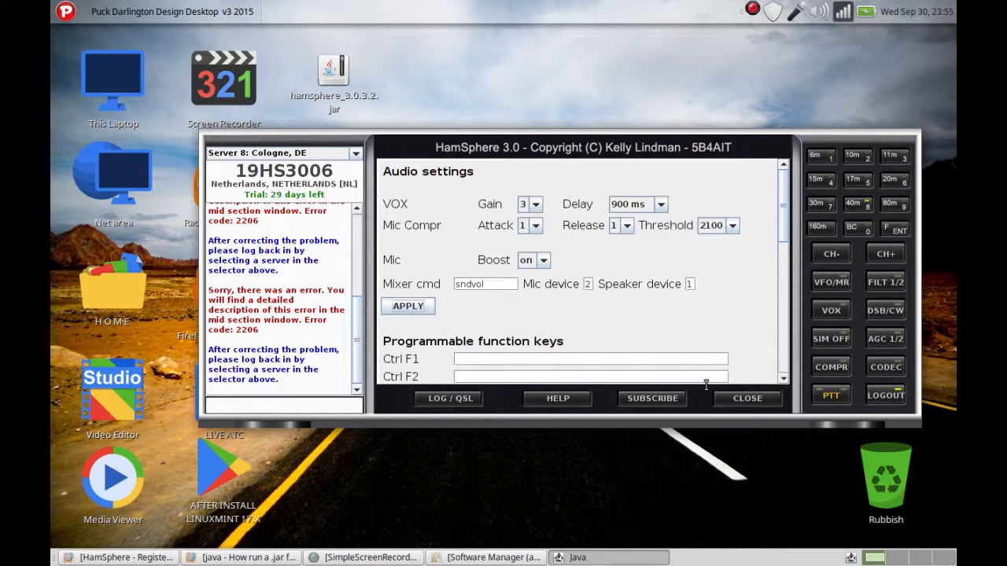
{"action": "left_click", "coordinate": [746, 397]}
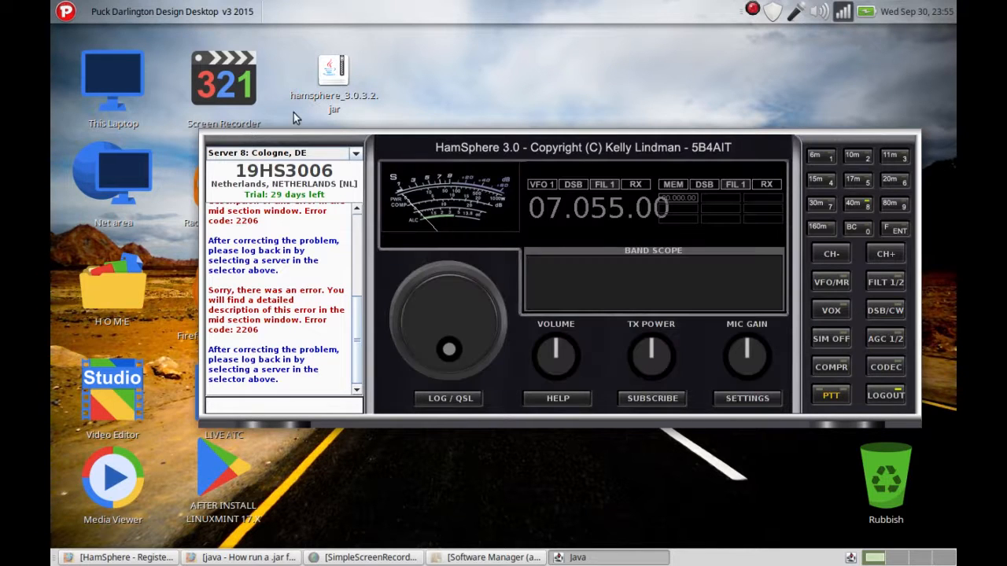
Step: Log in to Server 1: St. Louis, US
{"action": "left_click", "coordinate": [283, 153]}
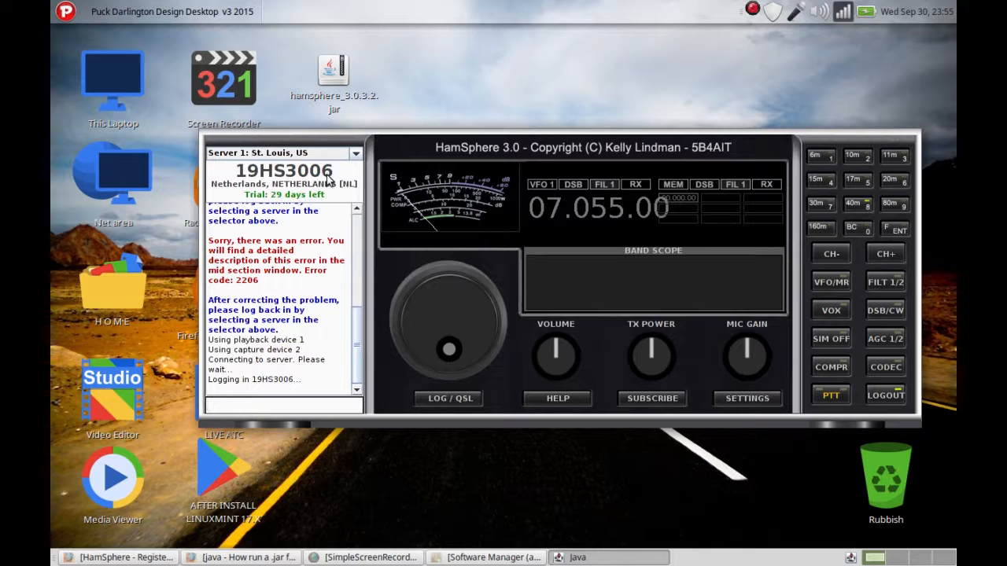
{"action": "left_click", "coordinate": [356, 153]}
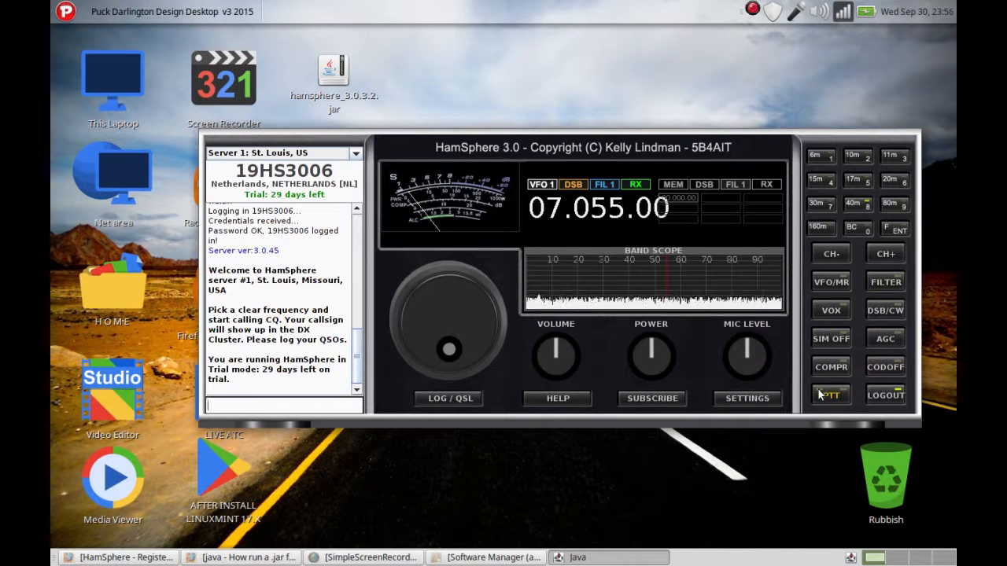
{"action": "left_click", "coordinate": [830, 395]}
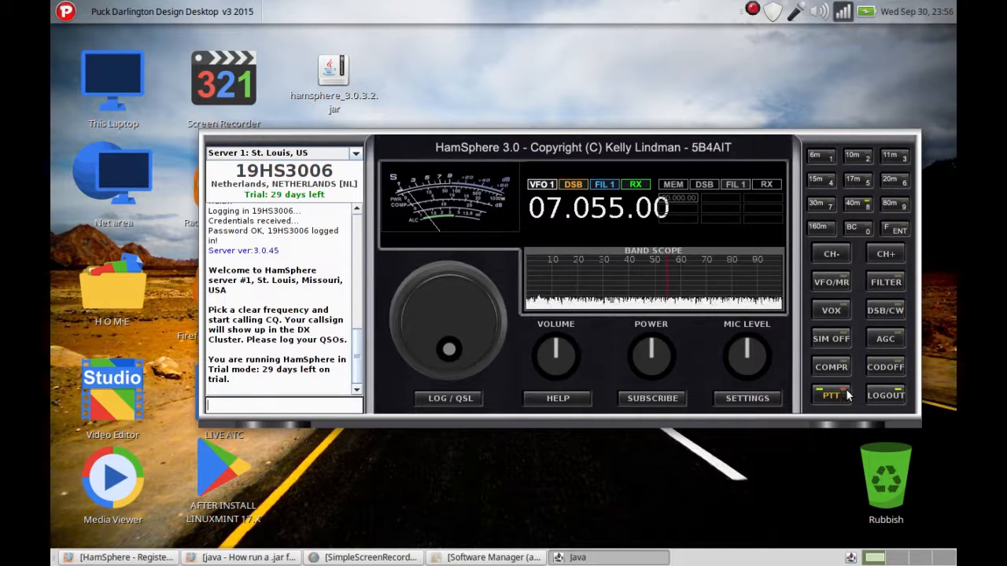
Step: Transmit a PTT test while lowering the mic level, then return to receive
{"action": "left_click", "coordinate": [831, 395]}
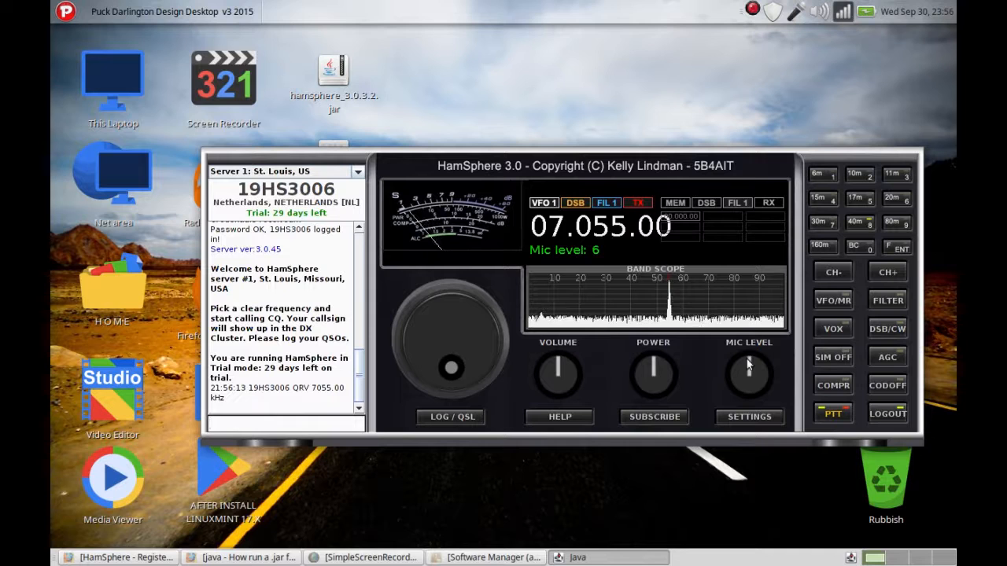
{"action": "left_click_drag", "start_coordinate": [749, 369], "coordinate": [740, 394]}
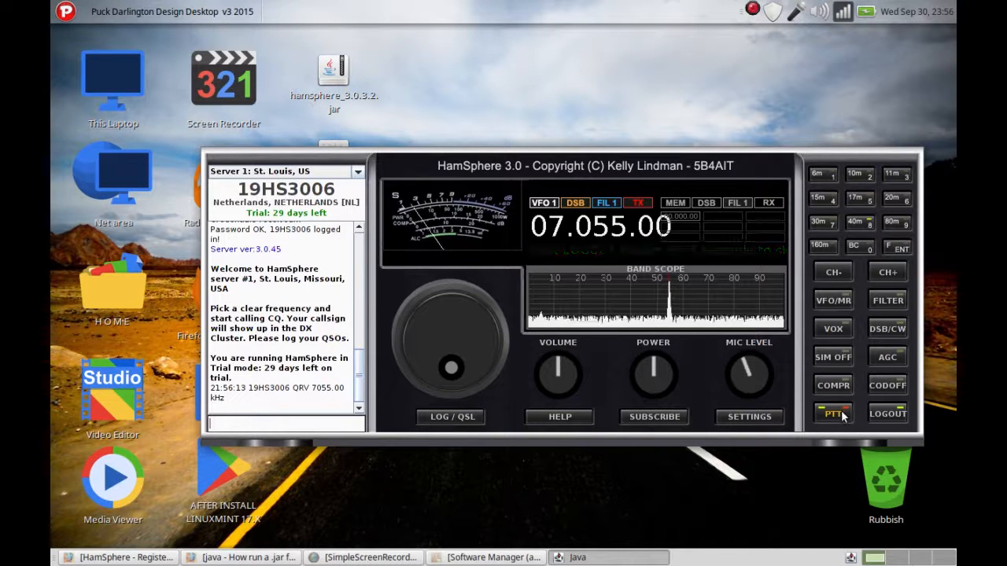
{"action": "left_click", "coordinate": [832, 413]}
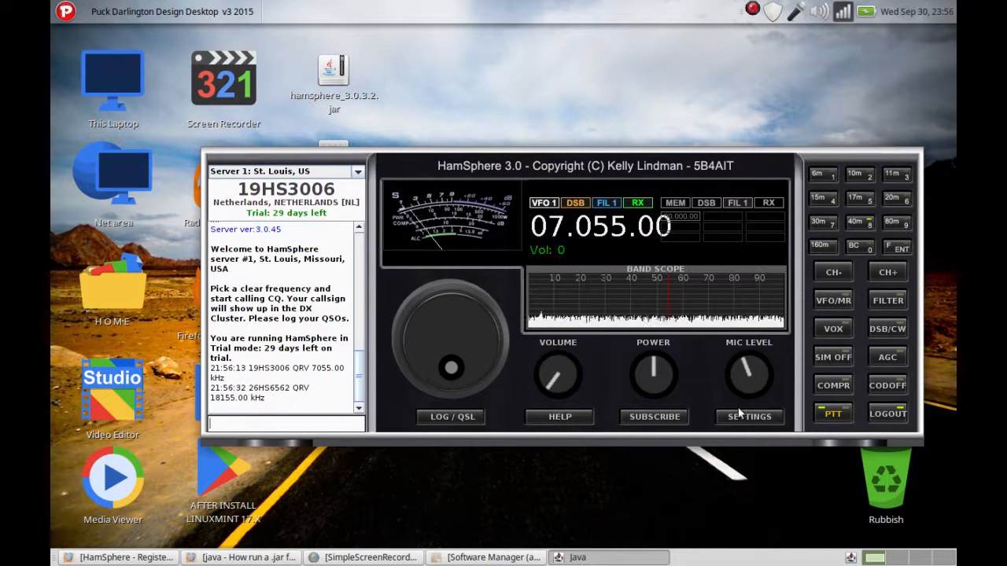
{"action": "left_click", "coordinate": [749, 416]}
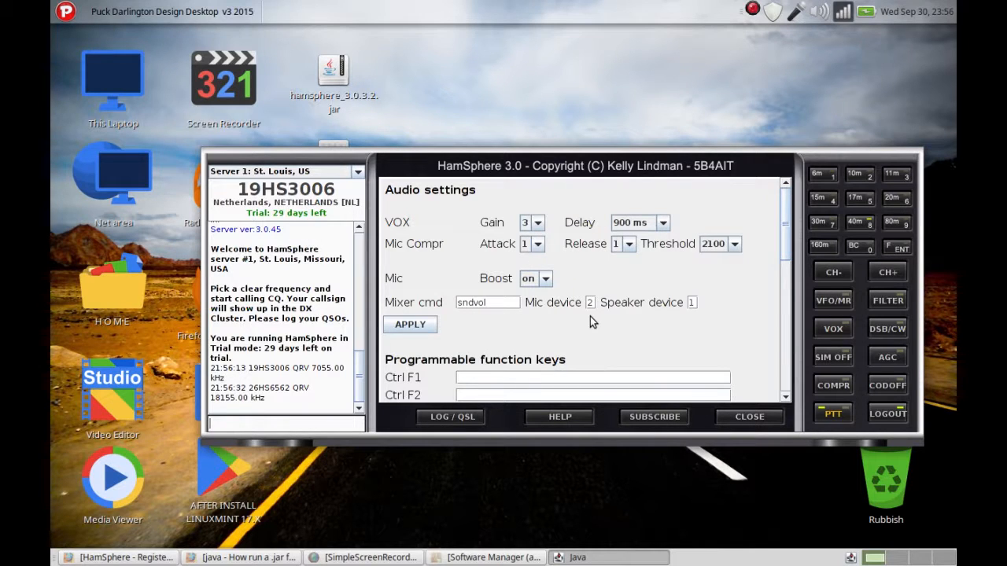
{"action": "mouse_move", "coordinate": [743, 431]}
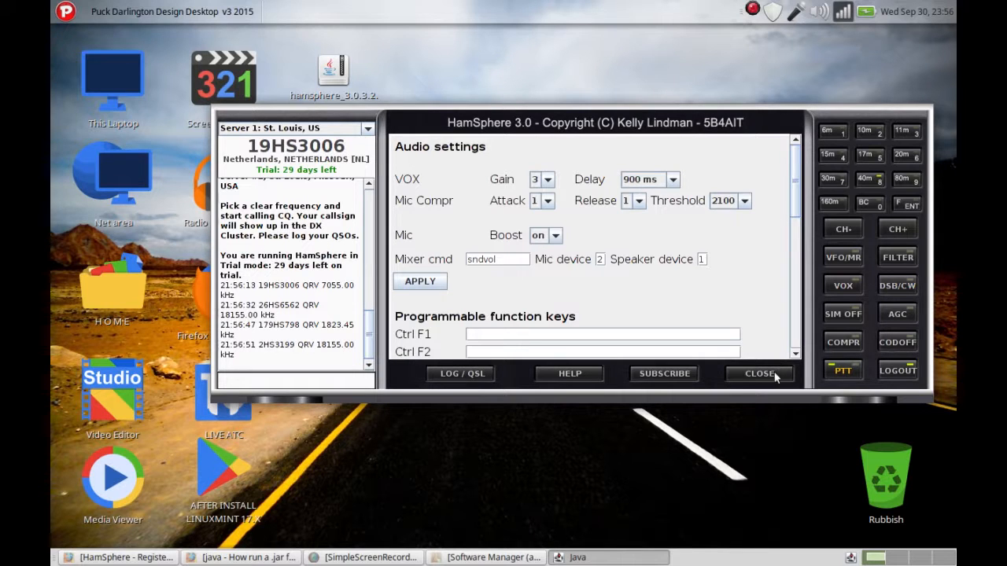
{"action": "left_click", "coordinate": [760, 373]}
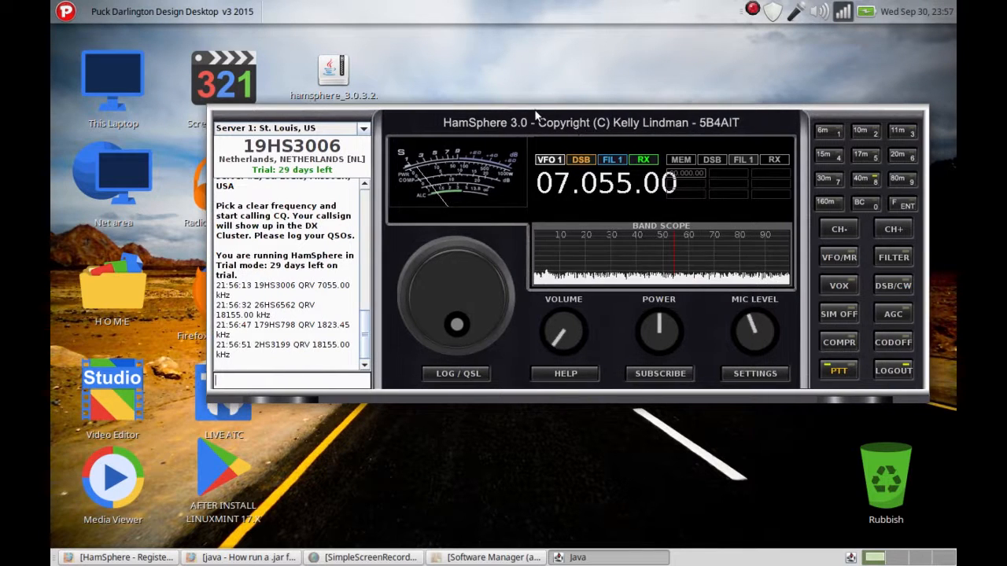
Step: Move the radio window and turn the volume knob down to Vol: 3
{"action": "left_click_drag", "start_coordinate": [535, 116], "coordinate": [551, 127]}
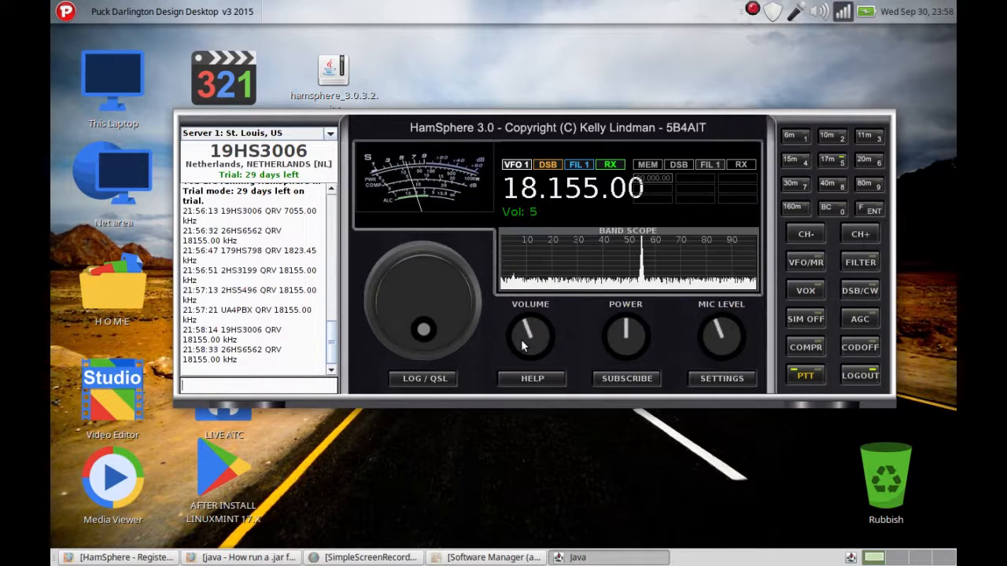
{"action": "left_click", "coordinate": [530, 335]}
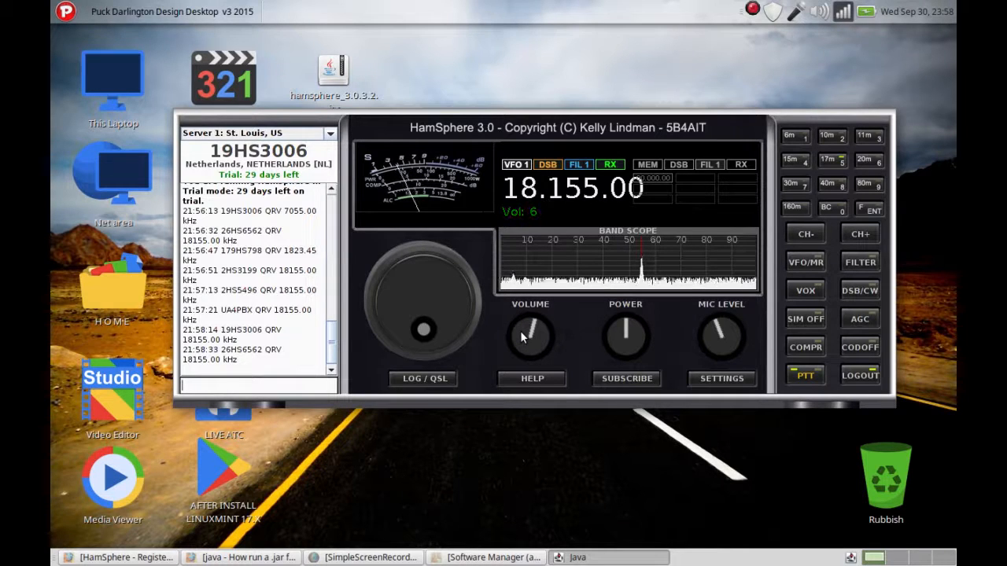
{"action": "left_click_drag", "start_coordinate": [543, 331], "coordinate": [519, 346]}
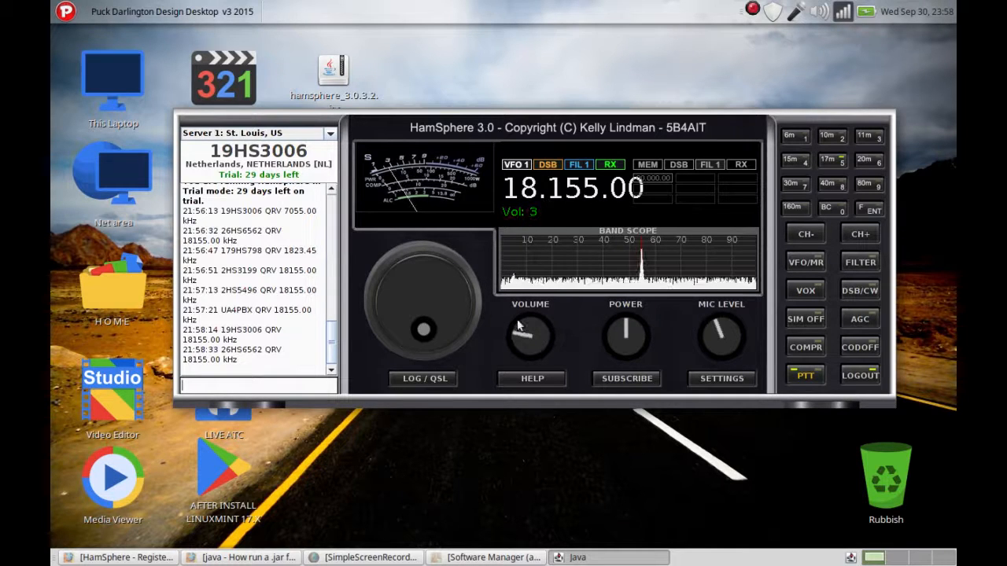